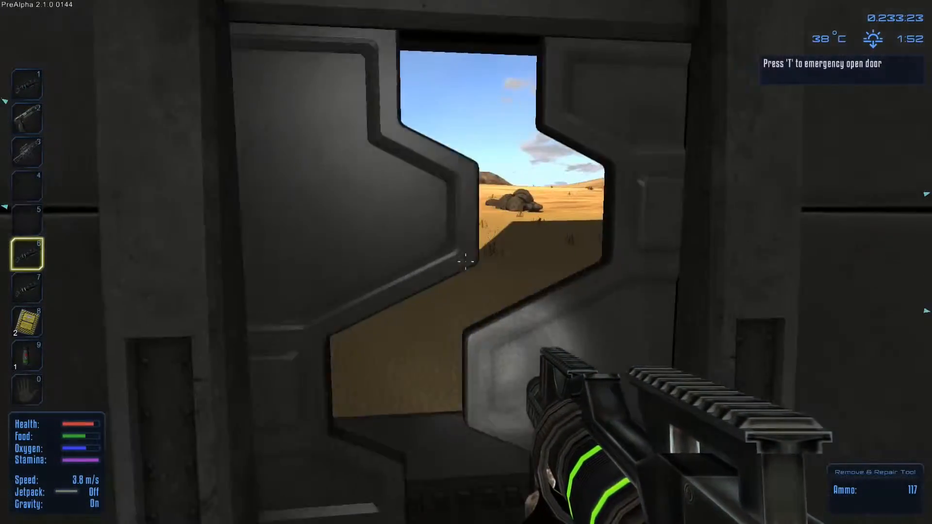
# - Emergency-open the base door and walk out across the desert toward the lake
pyautogui.press('t')
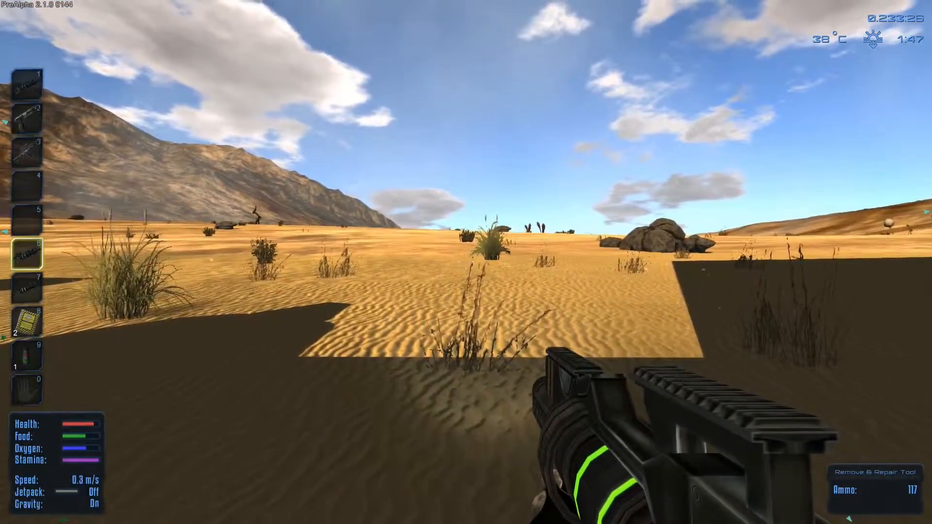
pyautogui.press('w')
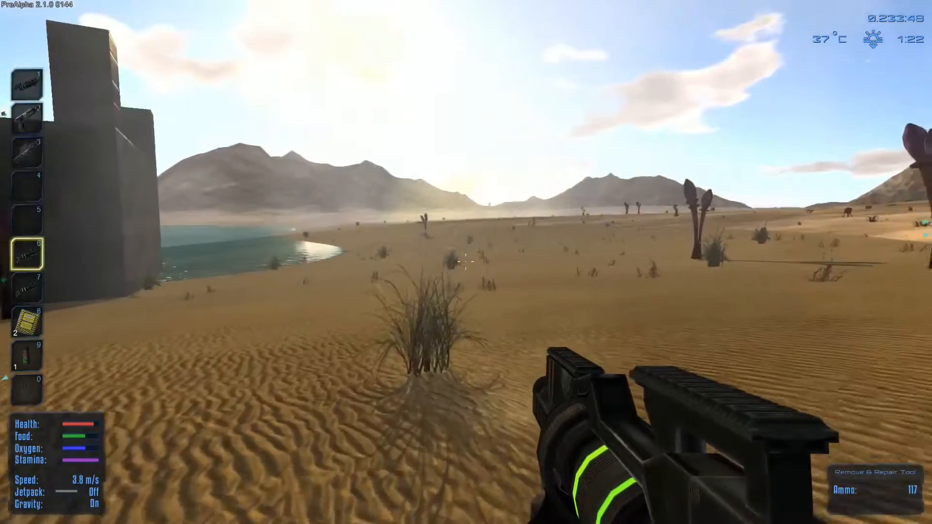
pyautogui.moveTo(466, 262)
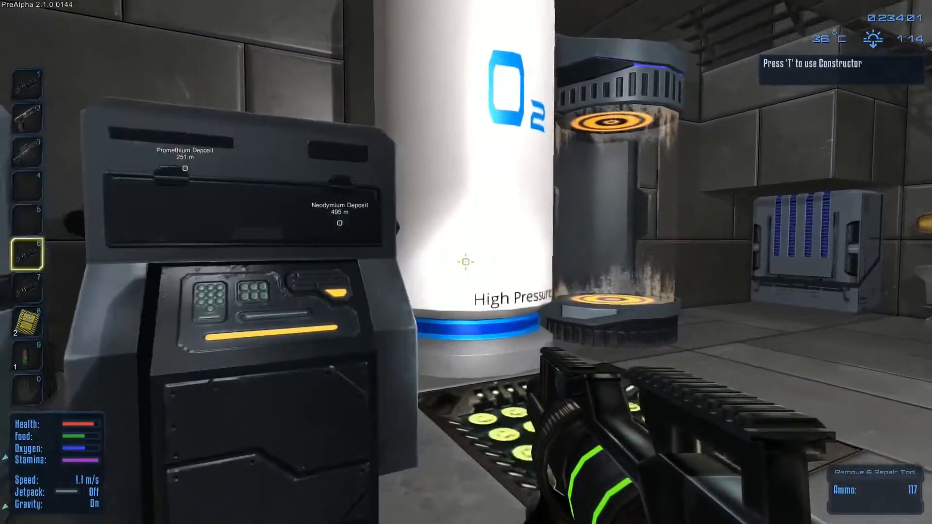
pyautogui.moveTo(466, 261)
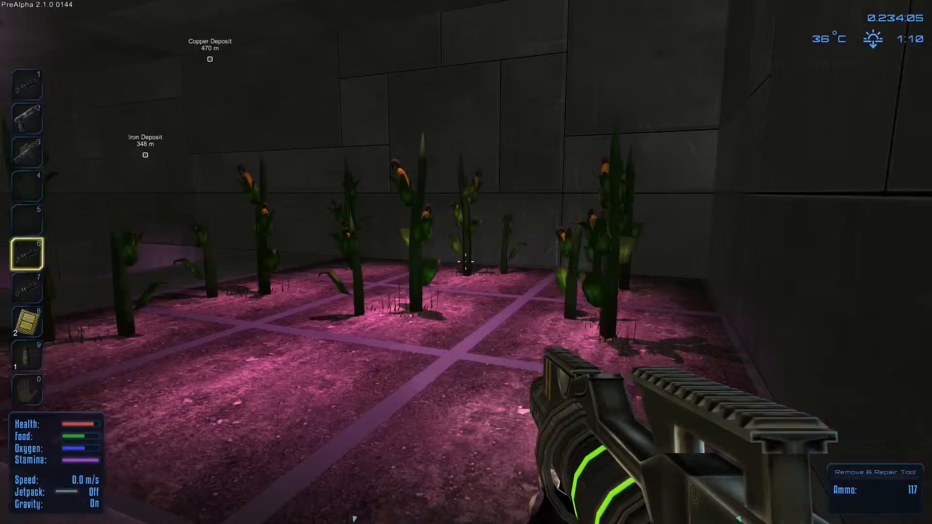
pyautogui.moveTo(466, 261)
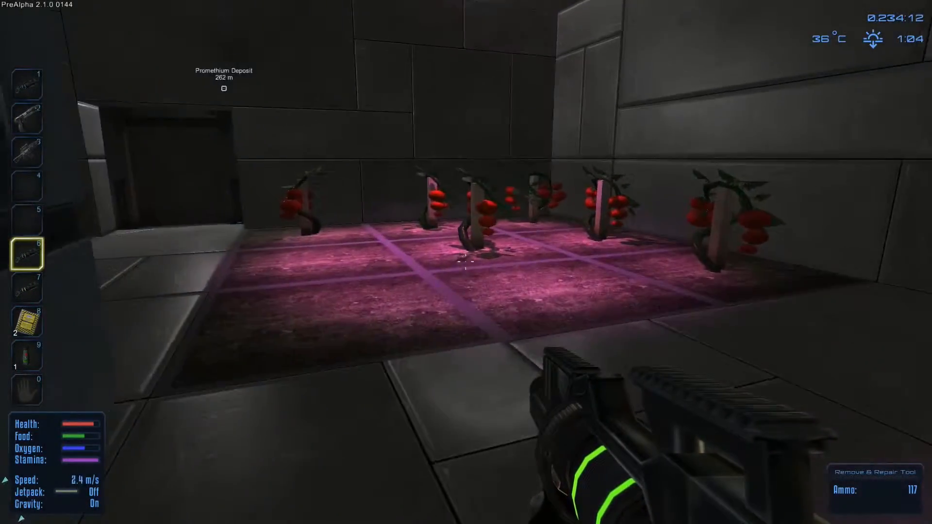
pyautogui.moveTo(464, 267)
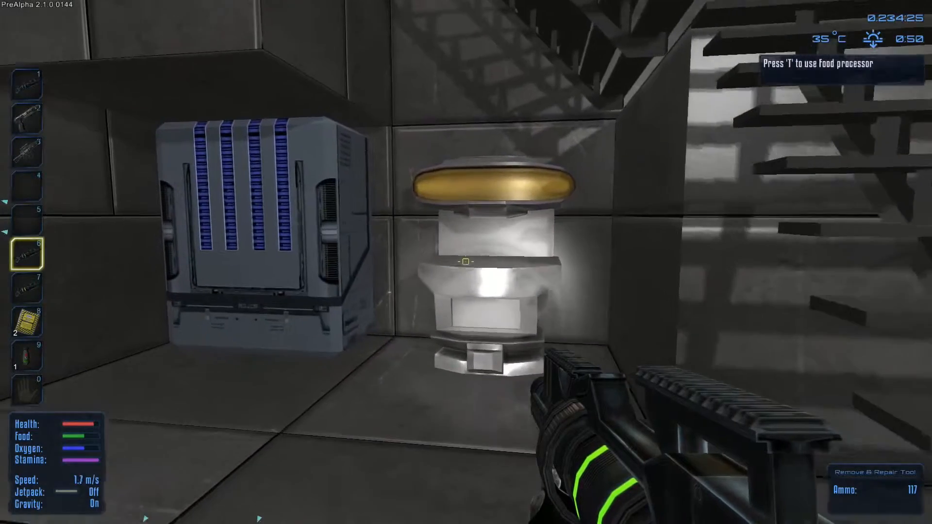
pyautogui.moveTo(466, 263)
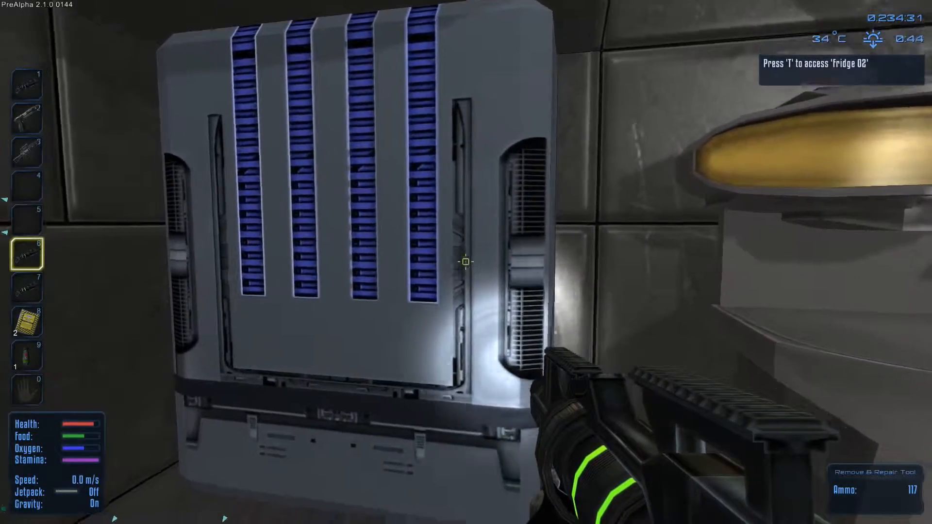
pyautogui.press('t')
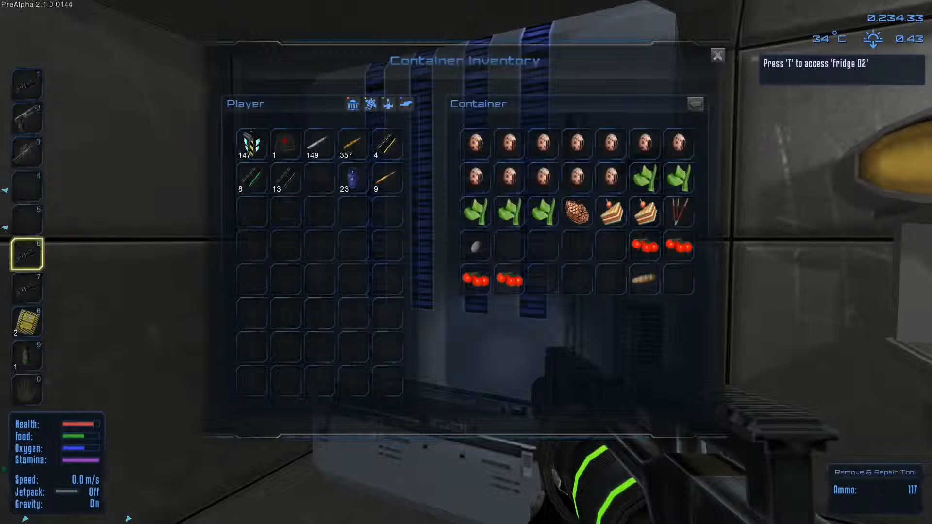
pyautogui.moveTo(610, 214)
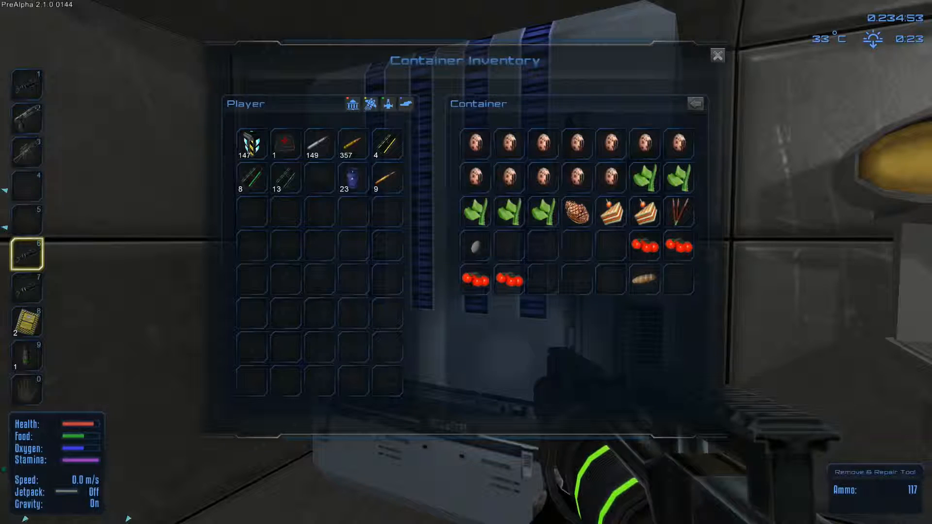
pyautogui.moveTo(612, 214)
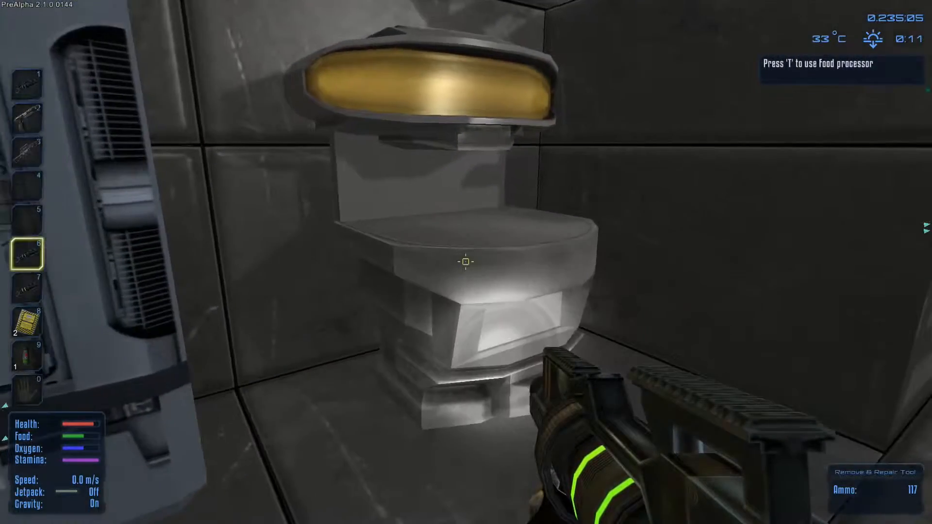
pyautogui.press('t')
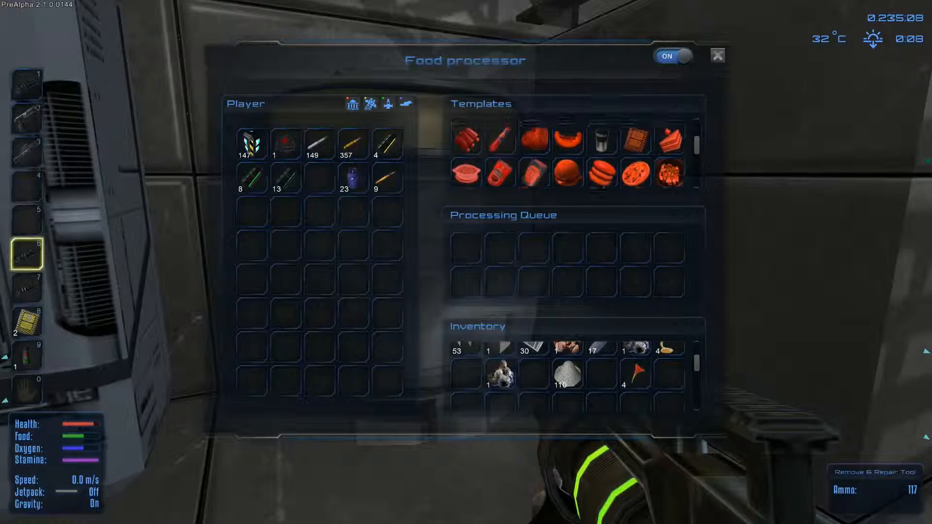
pyautogui.moveTo(498, 146)
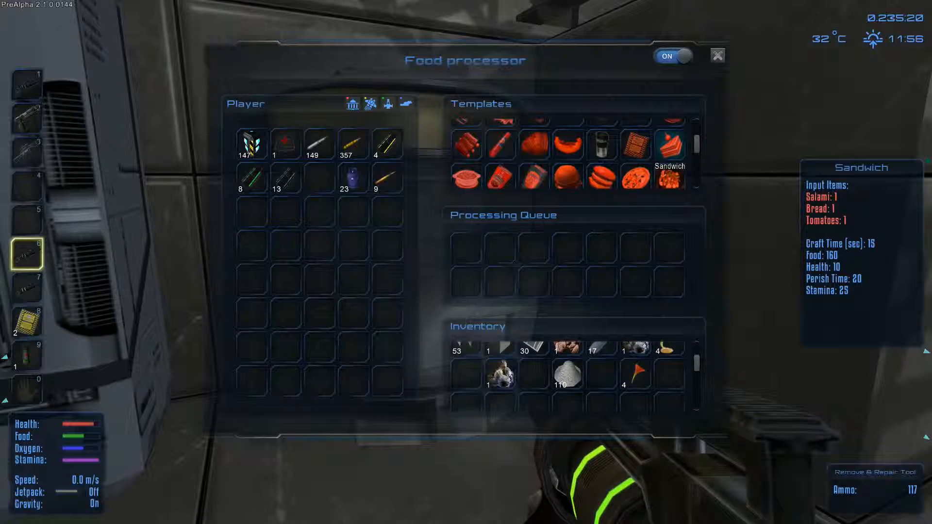
pyautogui.moveTo(636, 146)
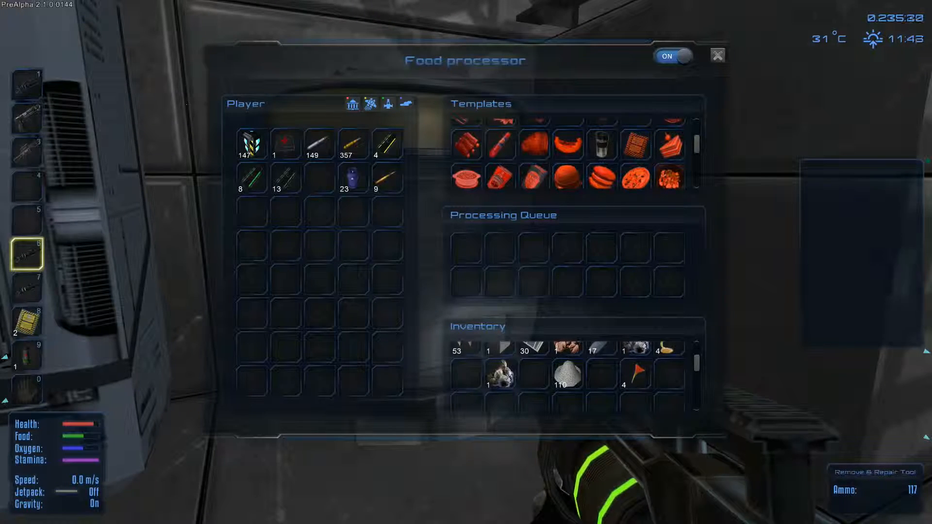
pyautogui.click(717, 55)
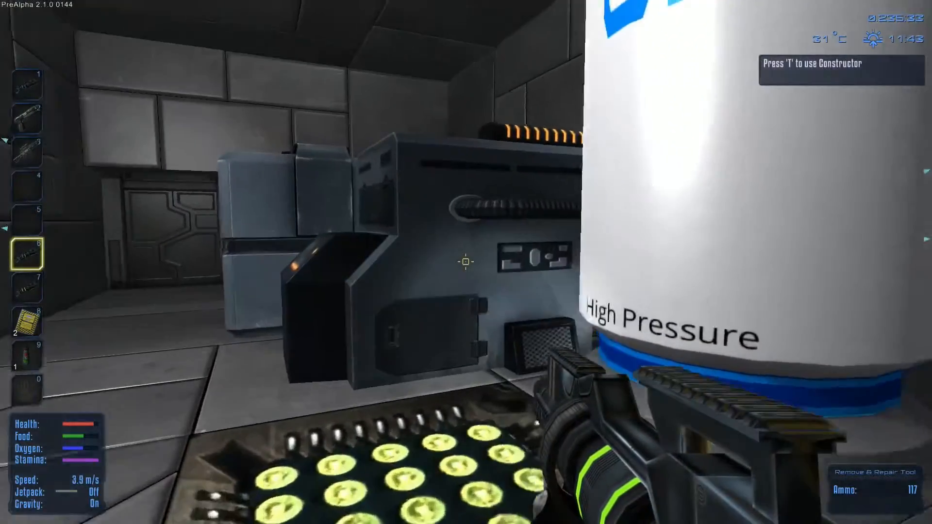
# - Take the 25 oxygen bottles from the oxygen generator, bringing inventory to 48
pyautogui.press('t')
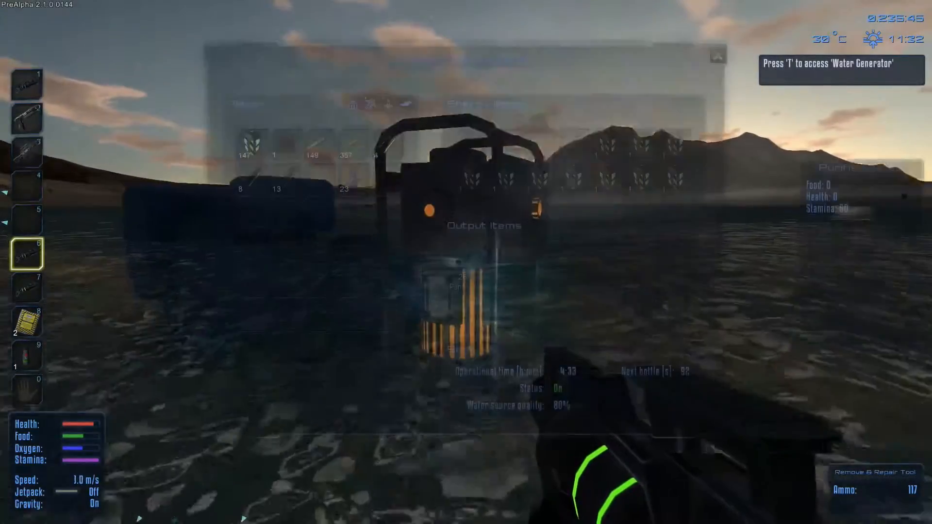
pyautogui.press('t')
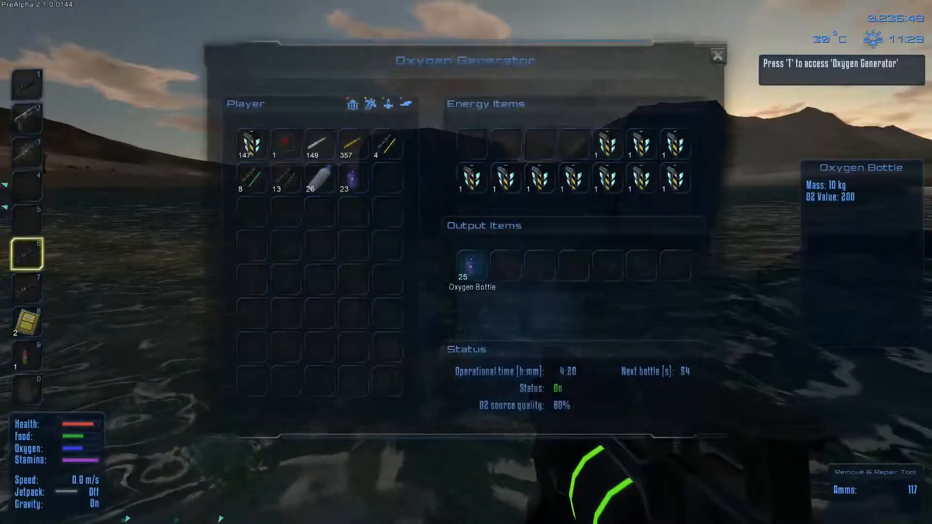
pyautogui.click(471, 265)
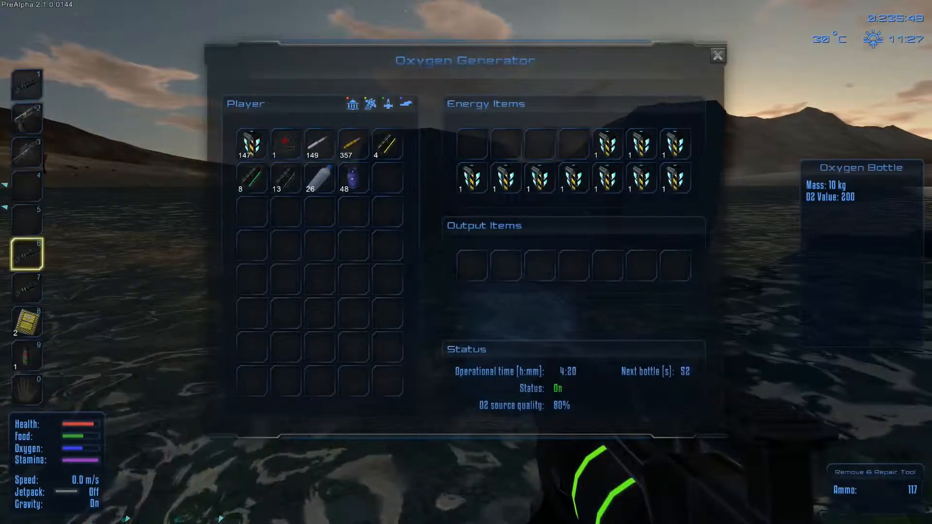
pyautogui.click(716, 56)
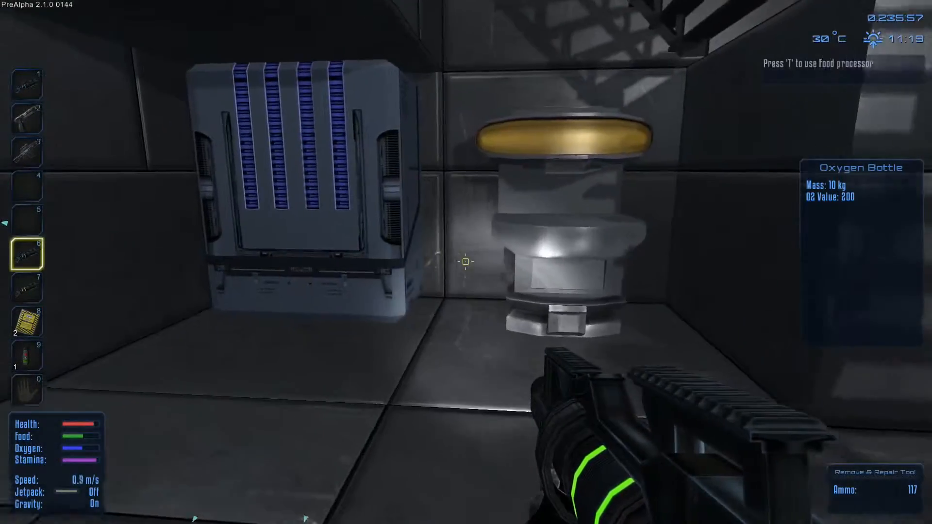
# - Check the food processor, store oxygen bottles and purified water in the cargo box, then head upstairs
pyautogui.press('t')
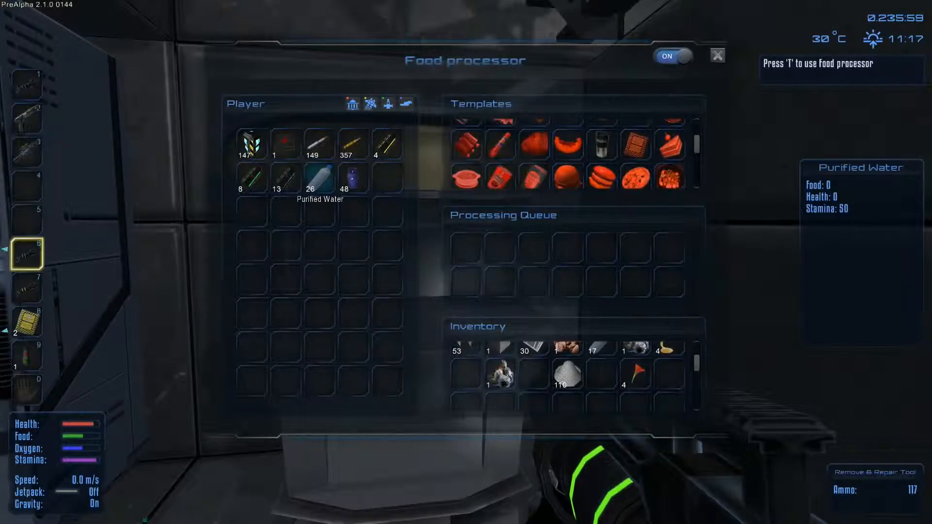
pyautogui.click(716, 56)
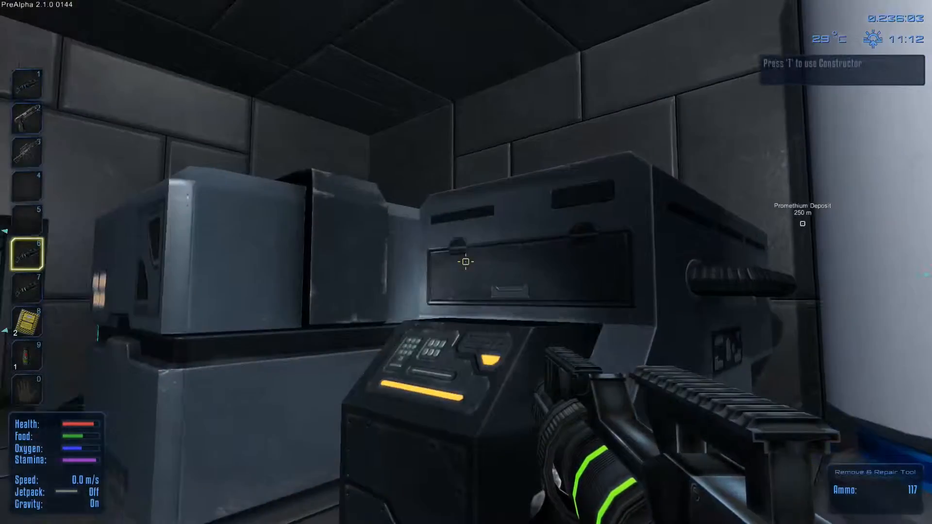
pyautogui.press('t')
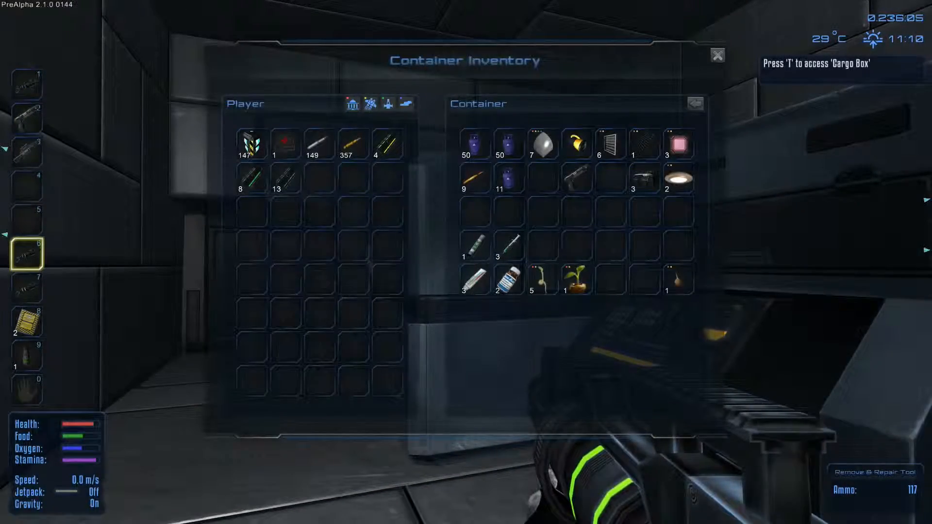
pyautogui.moveTo(504, 178)
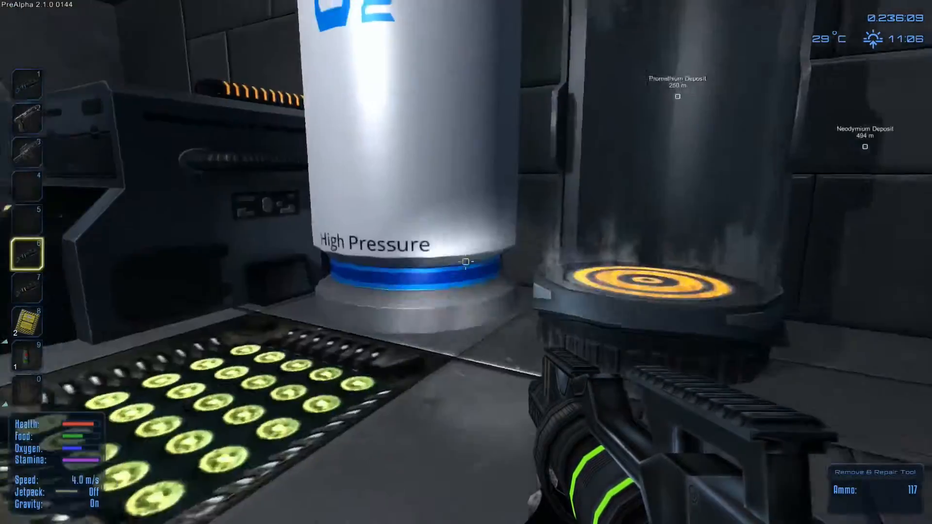
pyautogui.press('t')
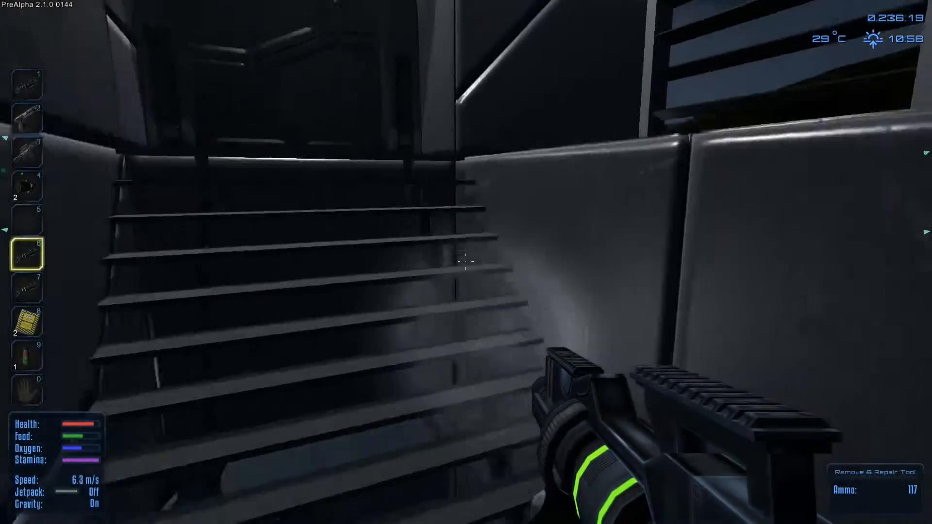
pyautogui.moveTo(466, 262)
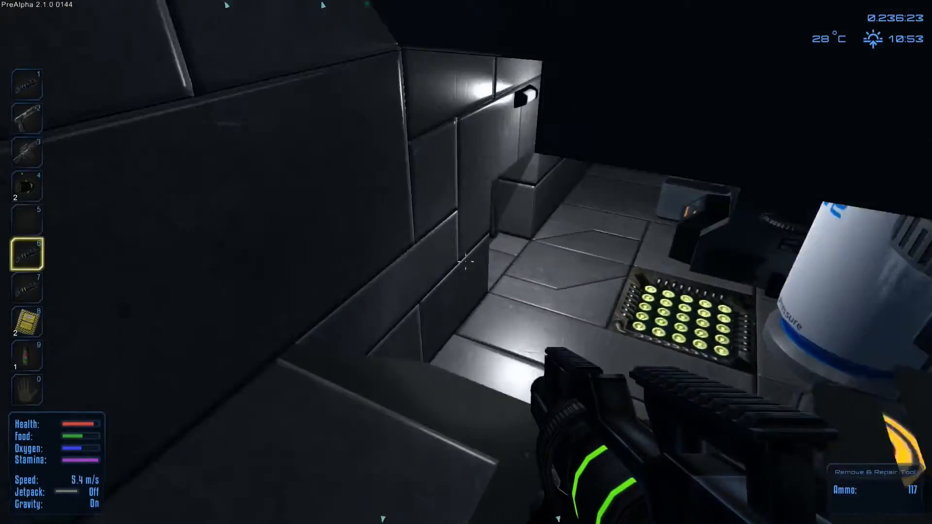
pyautogui.moveTo(464, 263)
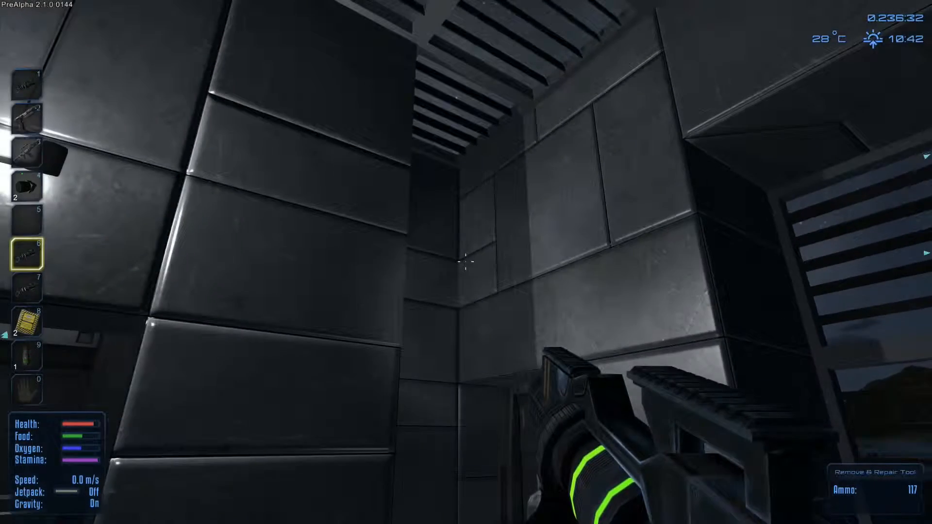
pyautogui.moveTo(463, 264)
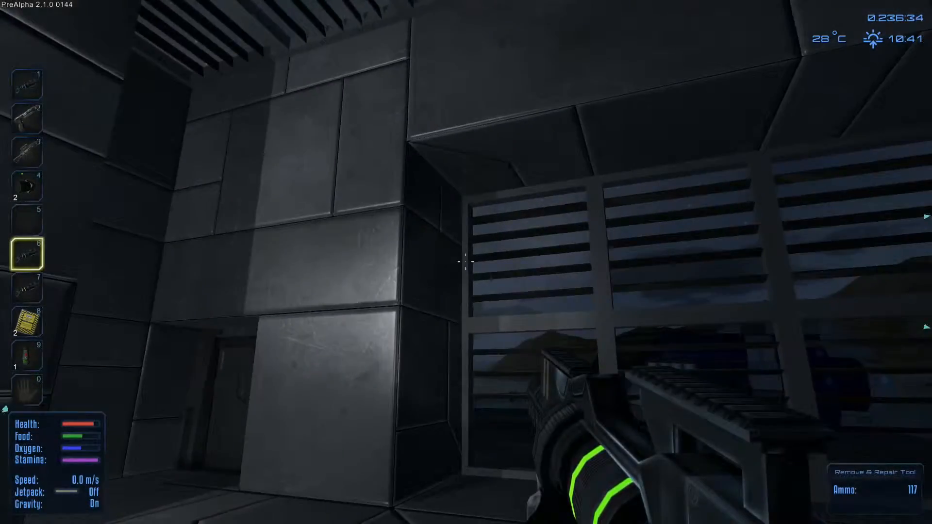
pyautogui.moveTo(464, 268)
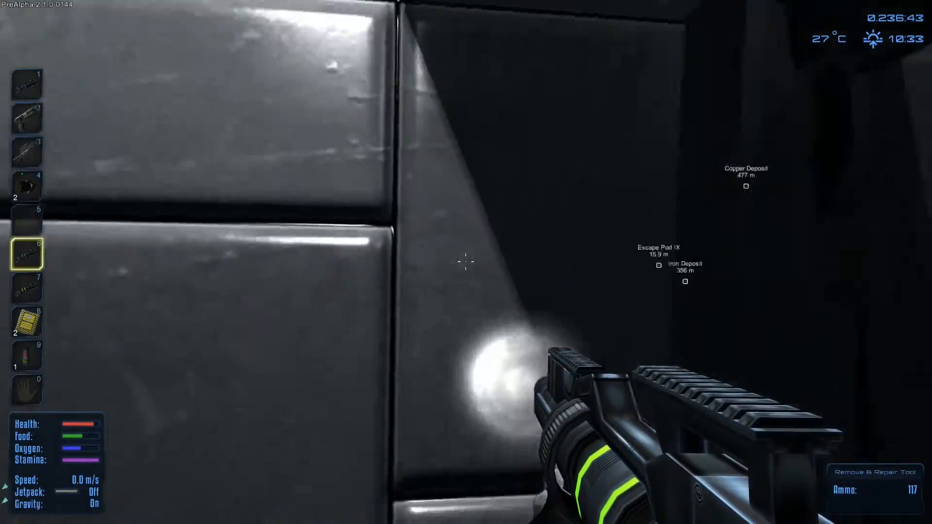
# - Walk out to the small vessel and ready Thruster Normal from hotbar slot 4
pyautogui.press('w')
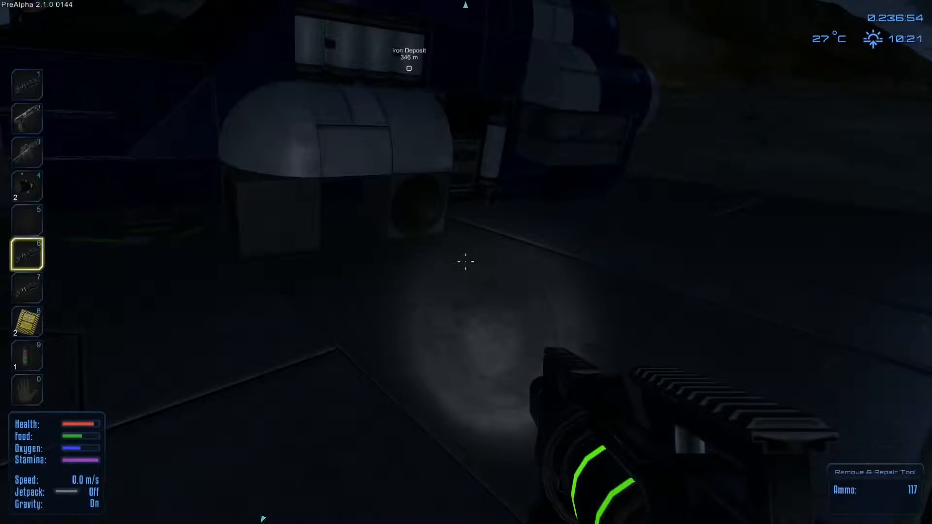
pyautogui.moveTo(464, 264)
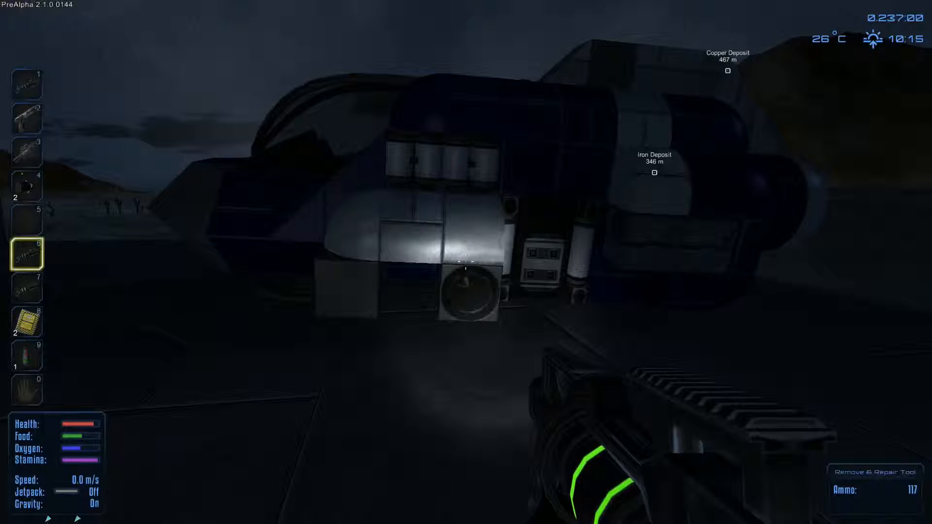
pyautogui.press('4')
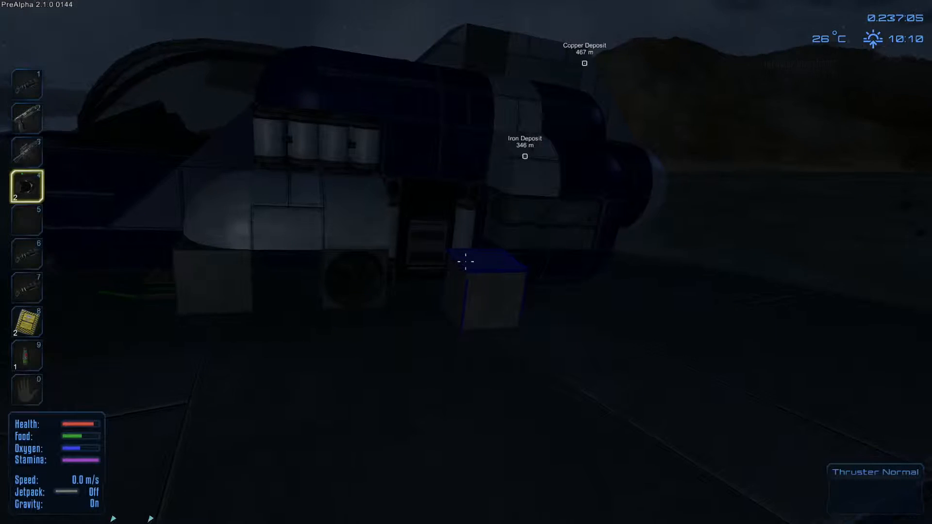
pyautogui.moveTo(466, 265)
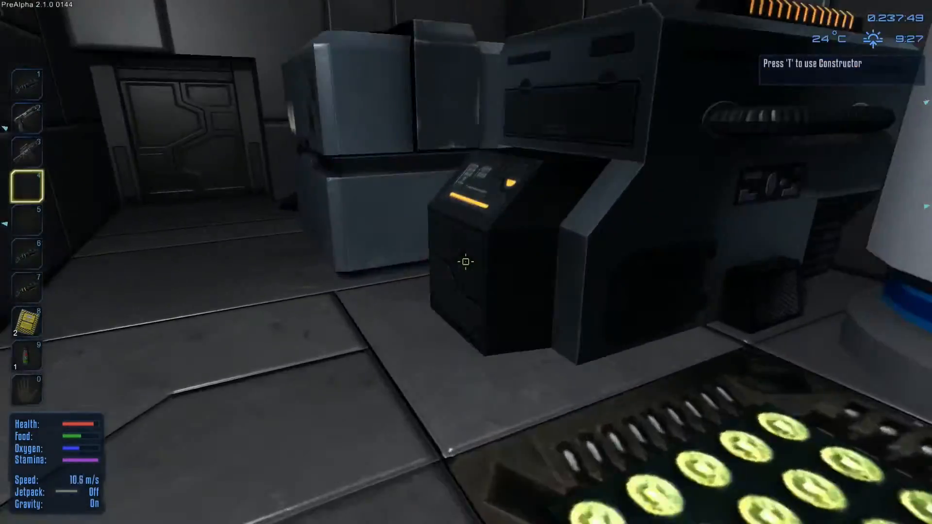
# - Open the Constructor to view its templates, empty construction queue and inventory
pyautogui.press('t')
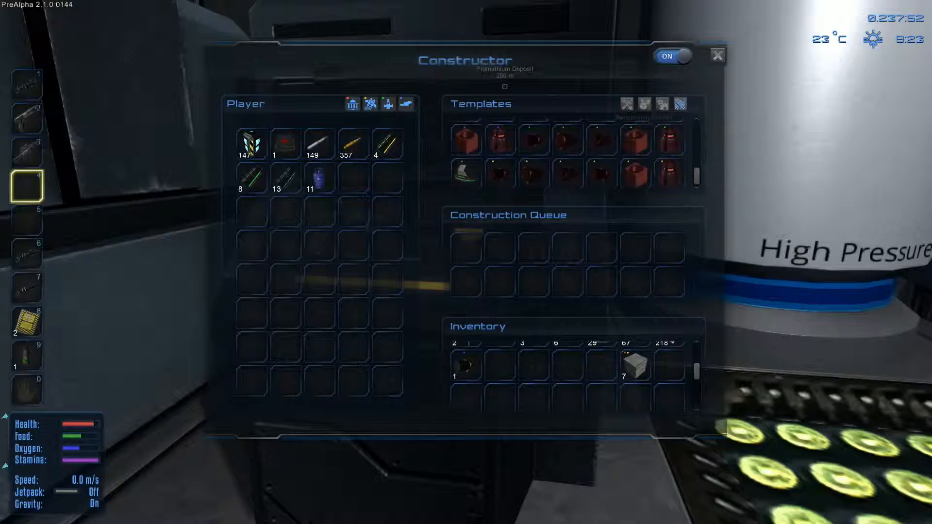
pyautogui.moveTo(465, 173)
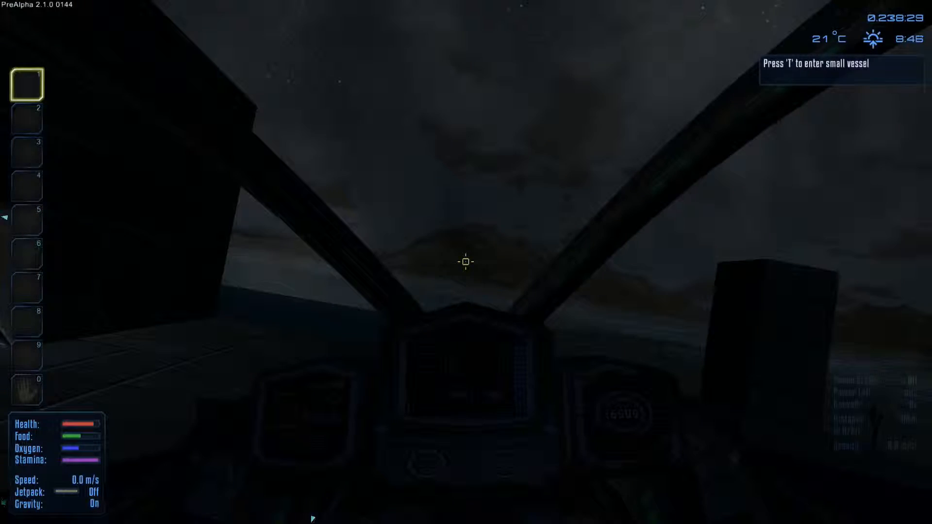
# - Exit the vessel's cockpit and remove a hull block with the Remove & Repair Tool
pyautogui.press('t')
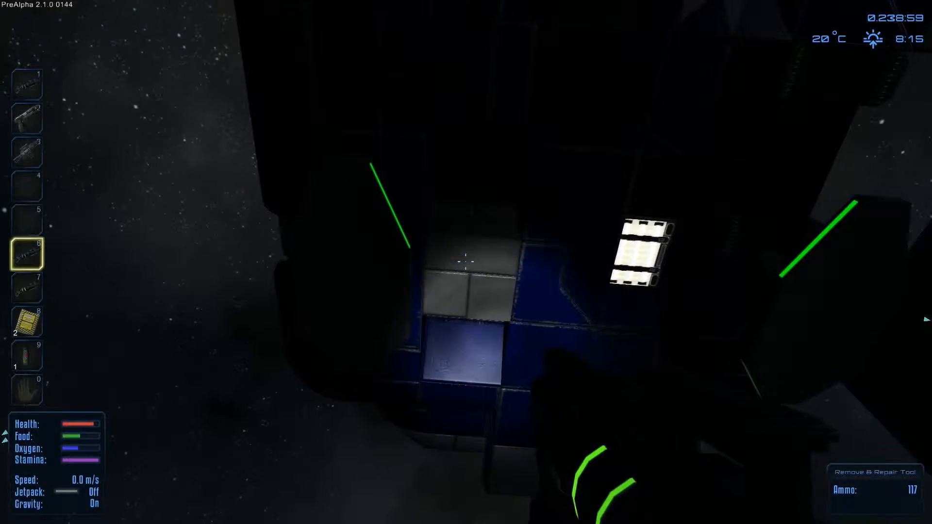
pyautogui.click(466, 263)
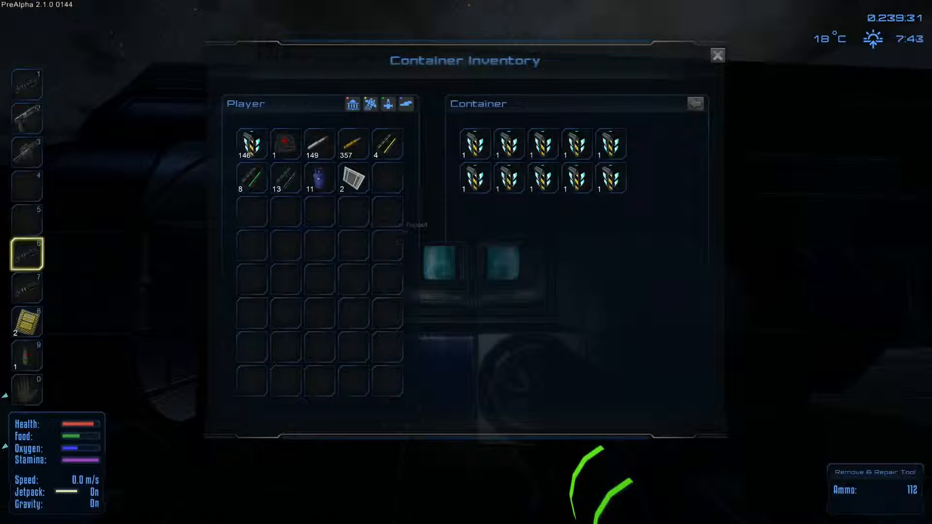
# - Close the container, get food from the food processor and eat the sandwich in slot 5
pyautogui.click(717, 55)
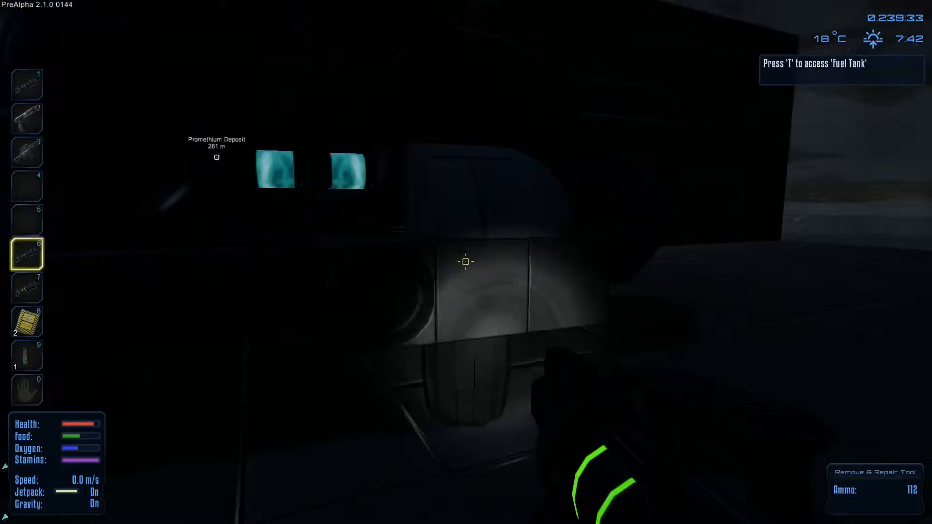
pyautogui.press('w')
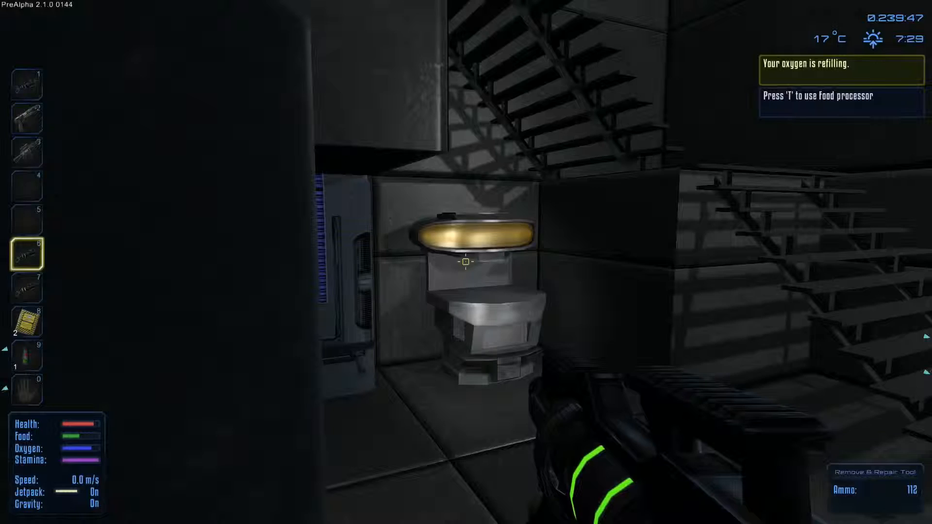
pyautogui.press('t')
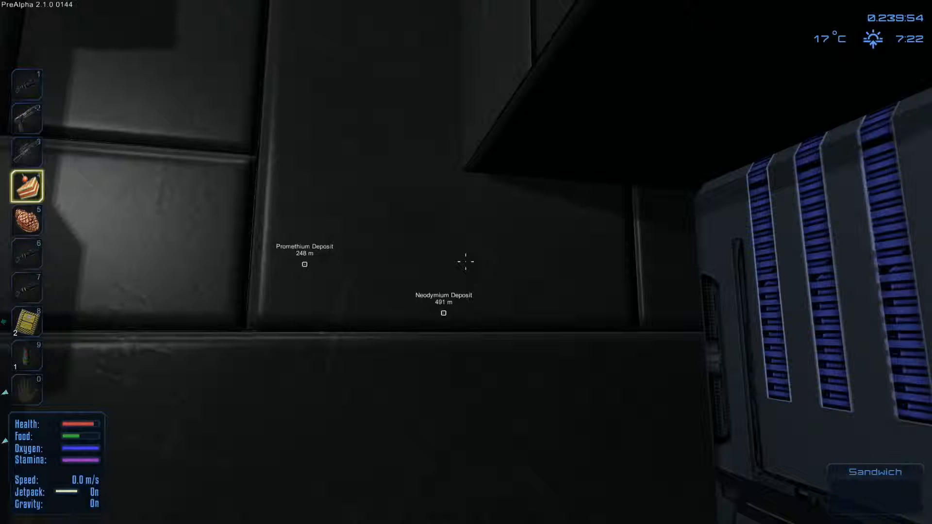
pyautogui.press('5')
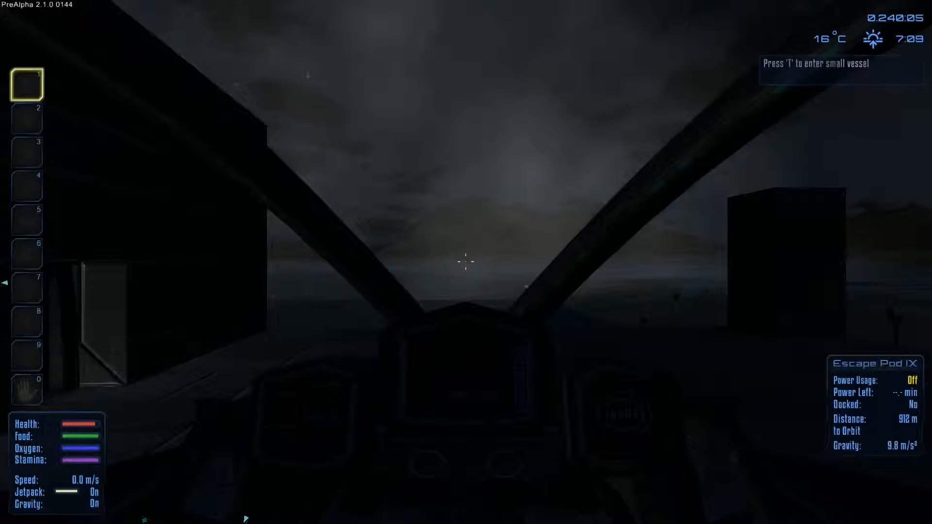
# - Exit the escape pod and walk onto the dark plain toward the oxygen marker
pyautogui.press('t')
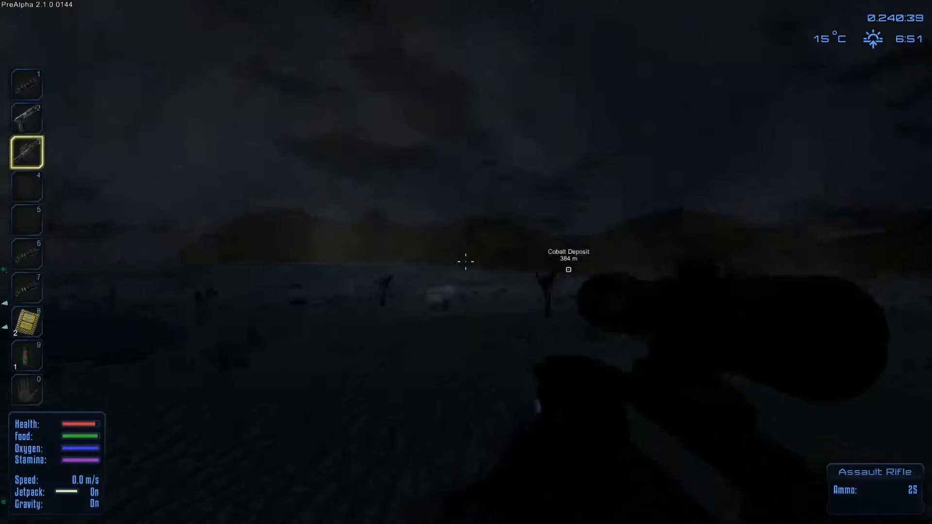
pyautogui.press('w')
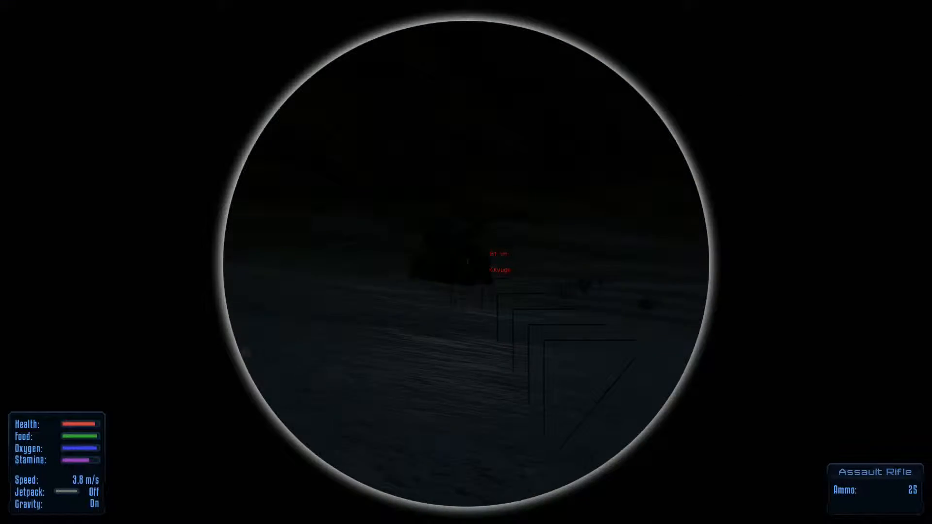
# - Fire repeatedly at the distant creature through the assault rifle scope
pyautogui.click(466, 252)
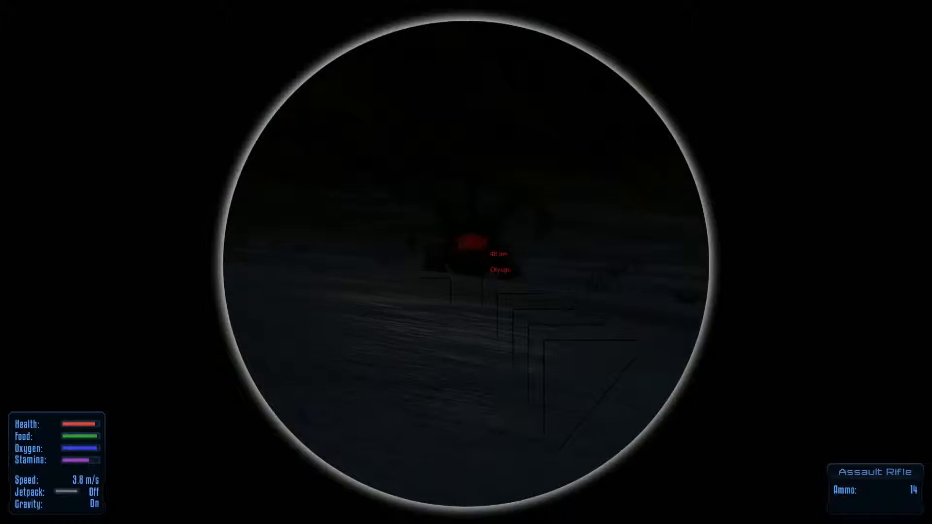
pyautogui.click(467, 252)
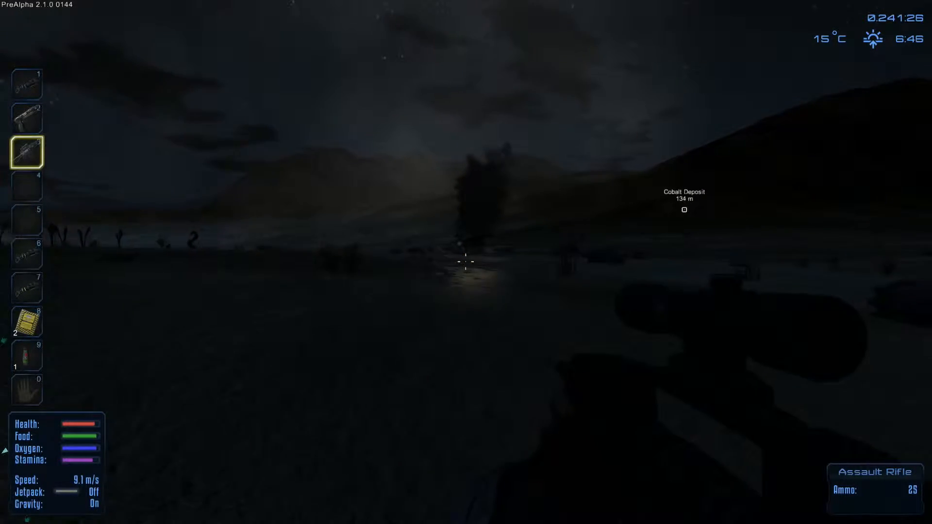
# - Walk to the downed Minigun Drone and check its empty storage
pyautogui.press('w')
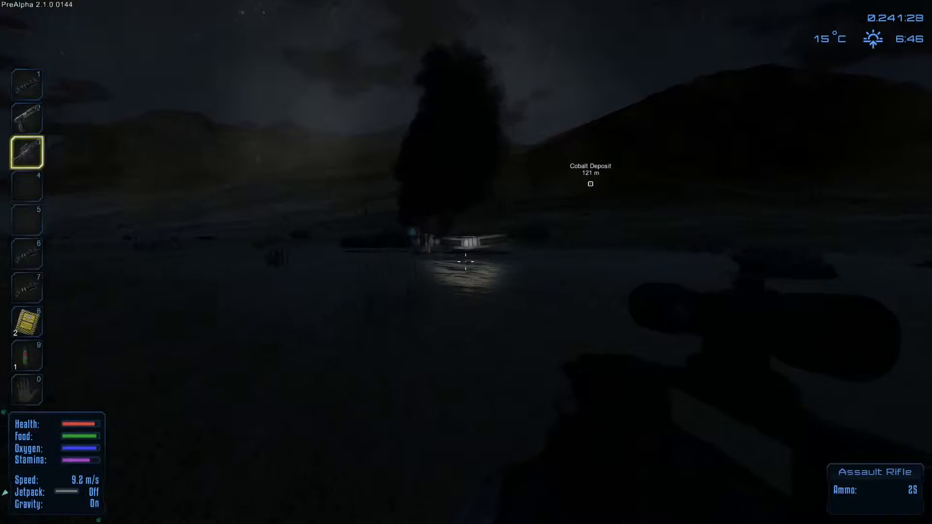
pyautogui.moveTo(467, 262)
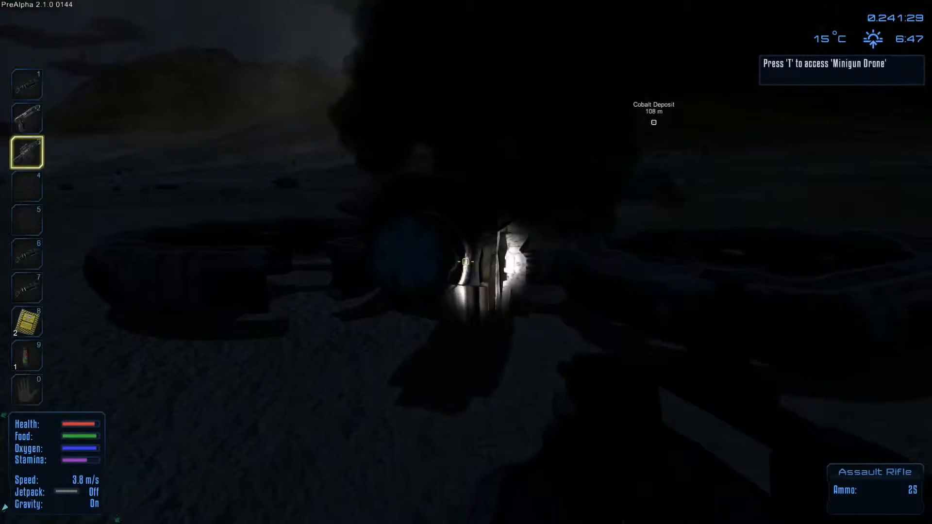
pyautogui.press('t')
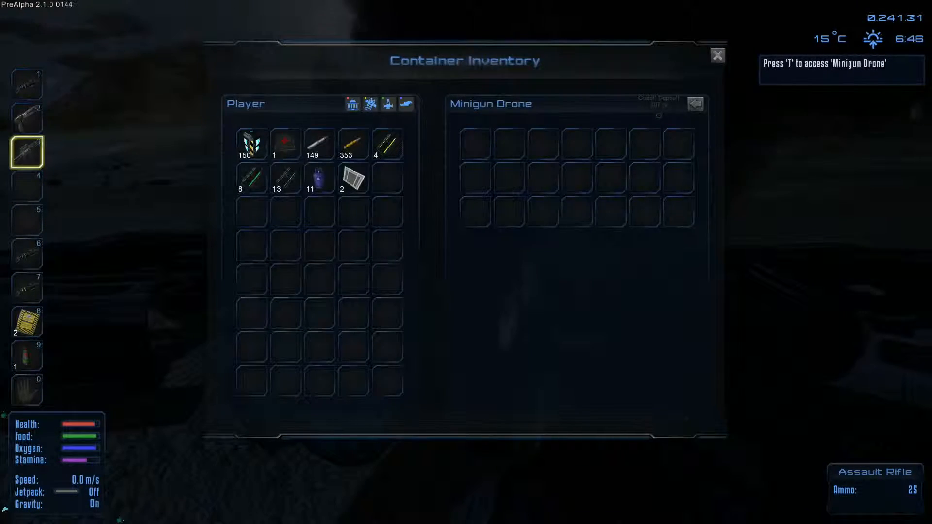
pyautogui.click(717, 55)
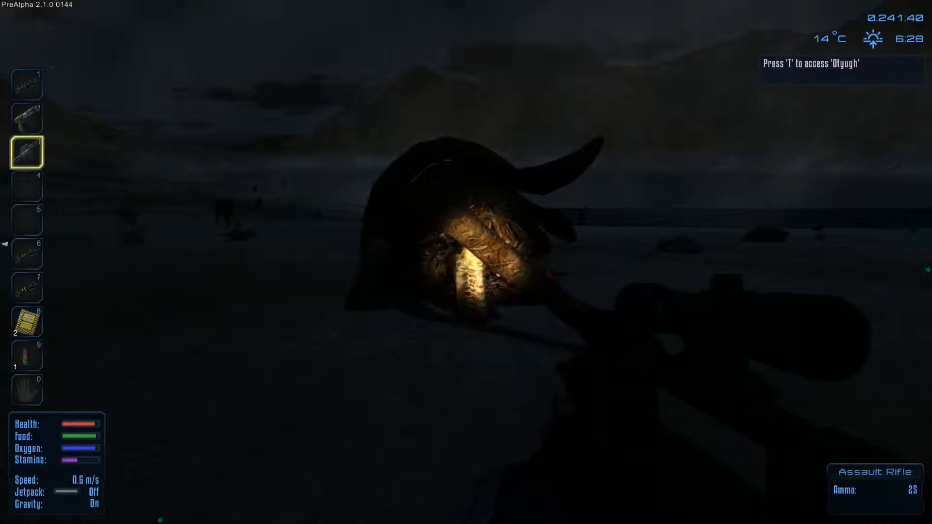
# - Loot the Otyugh's items into the inventory and switch to the Remove & Repair Tool
pyautogui.press('t')
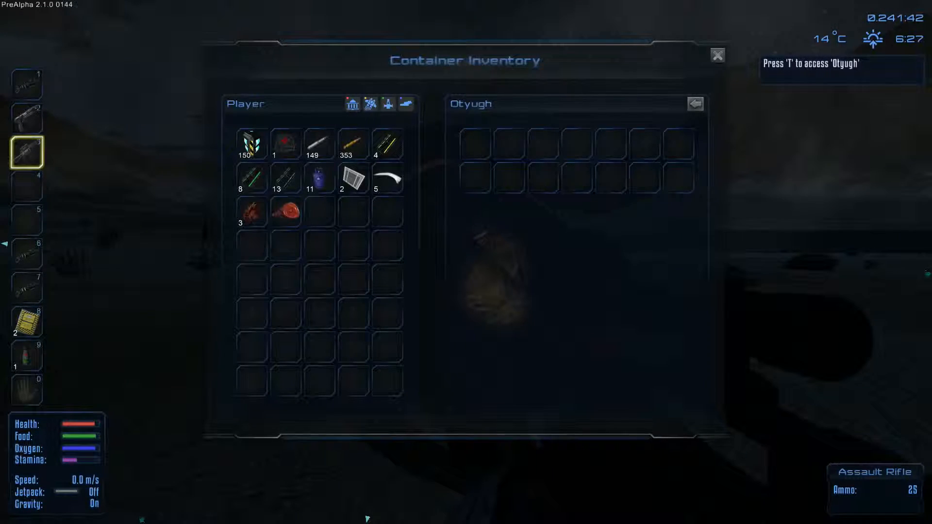
pyautogui.click(718, 55)
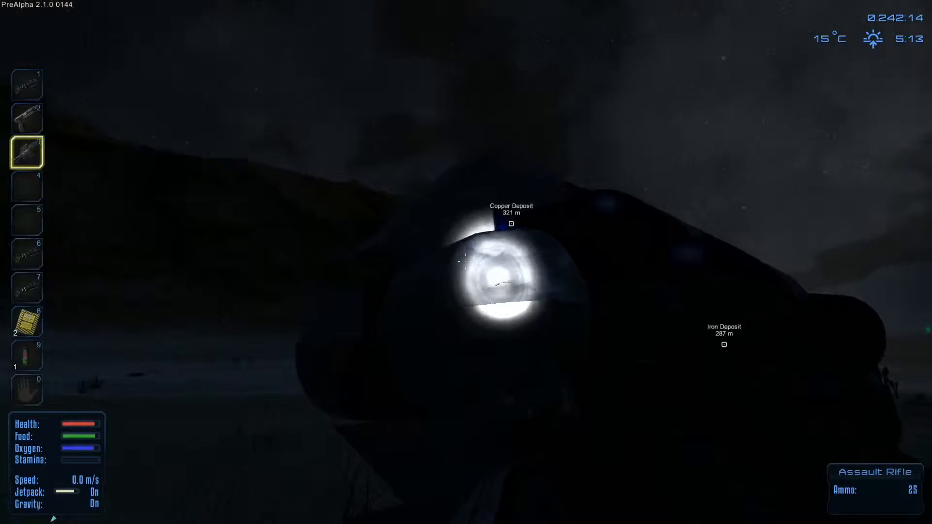
pyautogui.press('6')
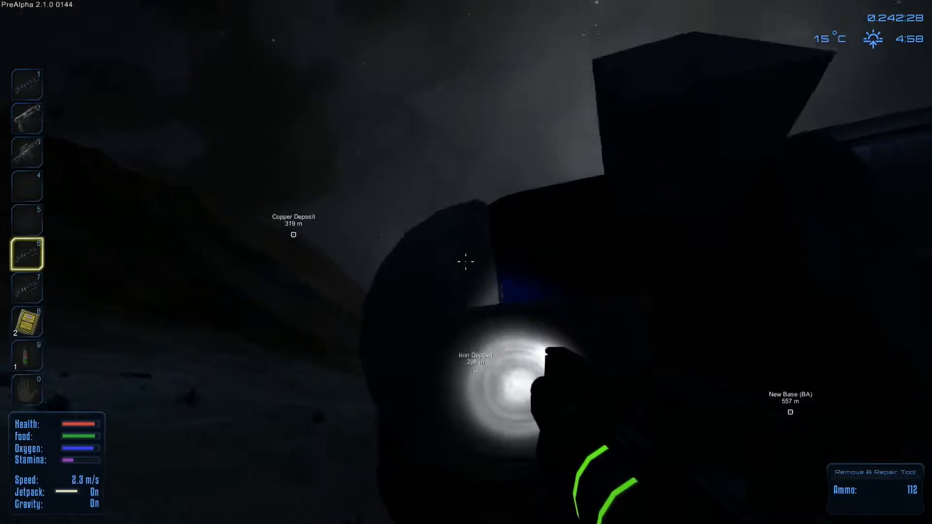
pyautogui.moveTo(465, 262)
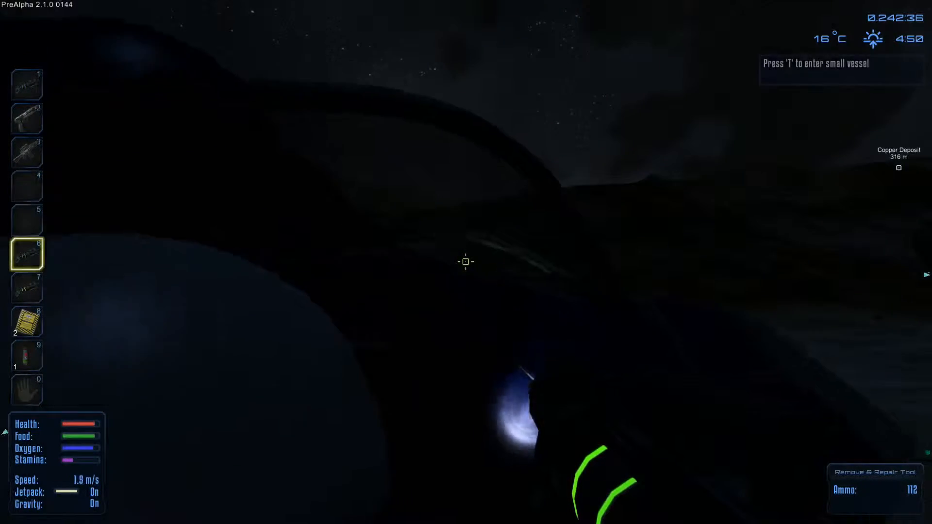
# - Pick up the Egg Plant Parts and head toward the silicon deposit 102 m away
pyautogui.press('t')
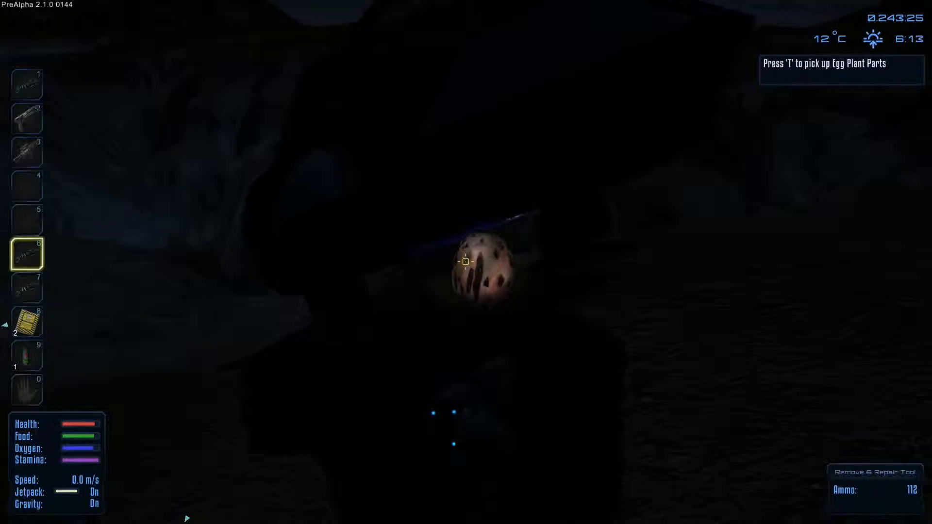
pyautogui.press('t')
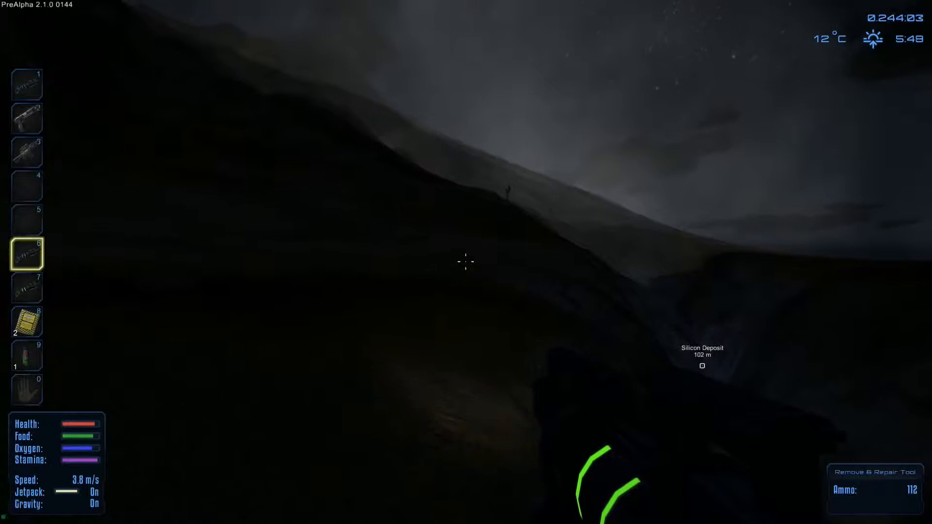
# - Reach the silicon deposit rock face and equip the Drill from hotbar slot 1
pyautogui.press('3')
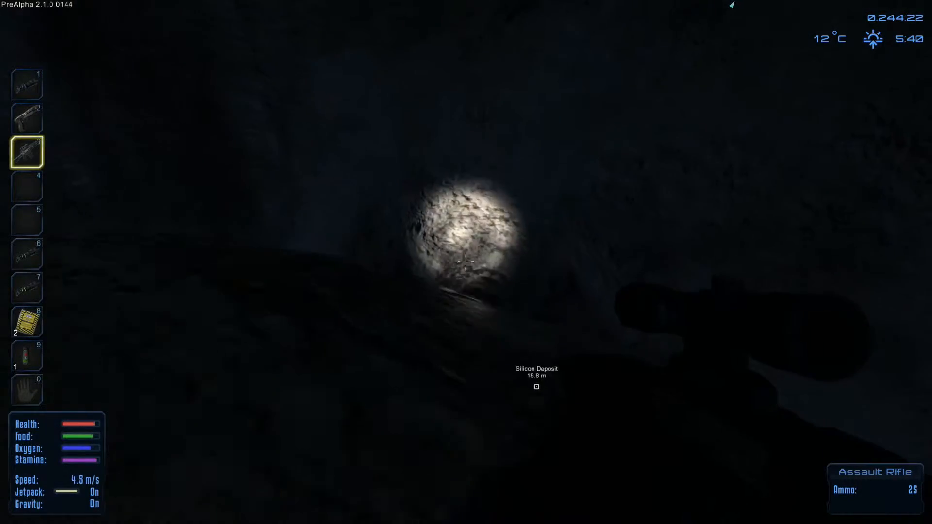
pyautogui.moveTo(466, 267)
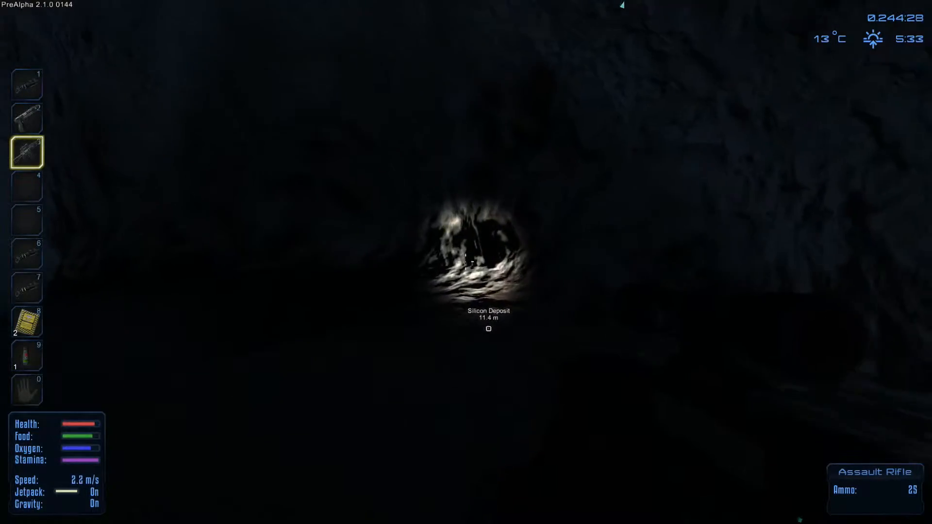
pyautogui.press('1')
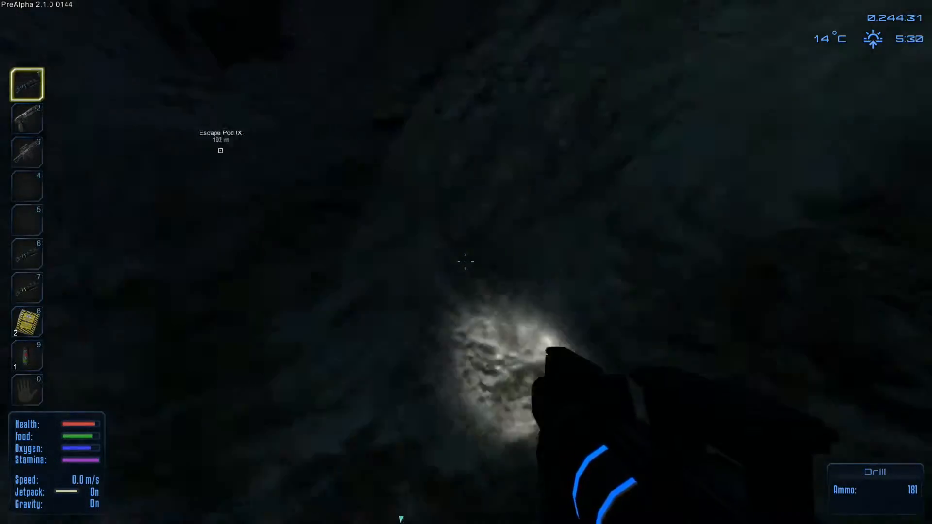
# - Drill into the cave wall until Silicon Ore breaks loose
pyautogui.click(465, 264)
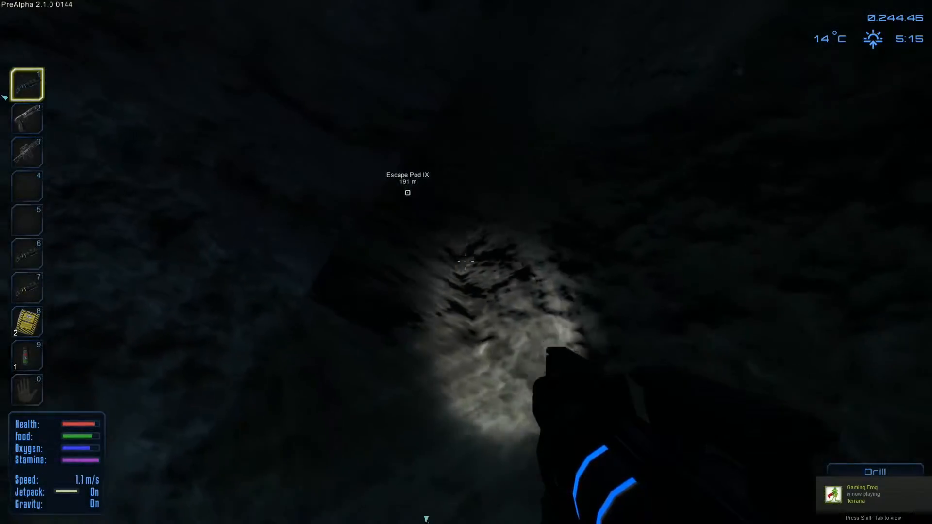
pyautogui.click(463, 263)
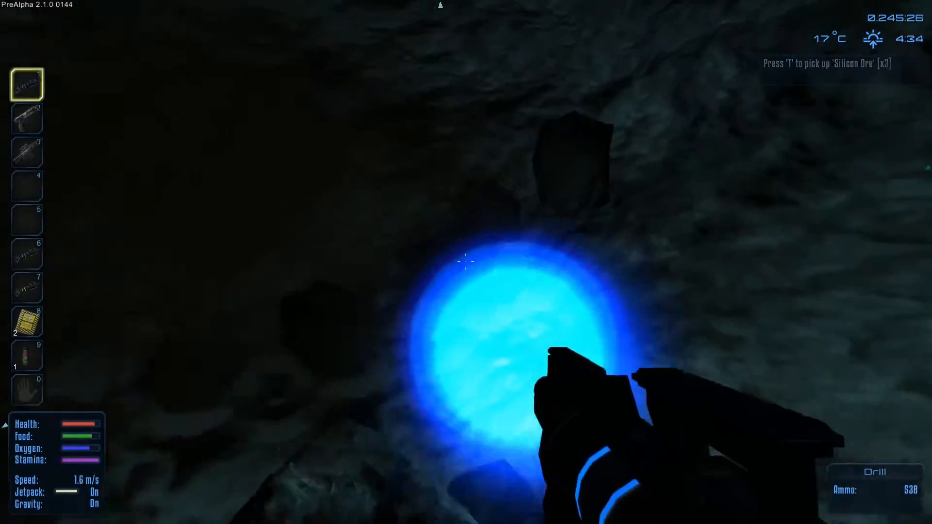
# - Drill out more silicon ore from the nearby cave deposits
pyautogui.click(464, 273)
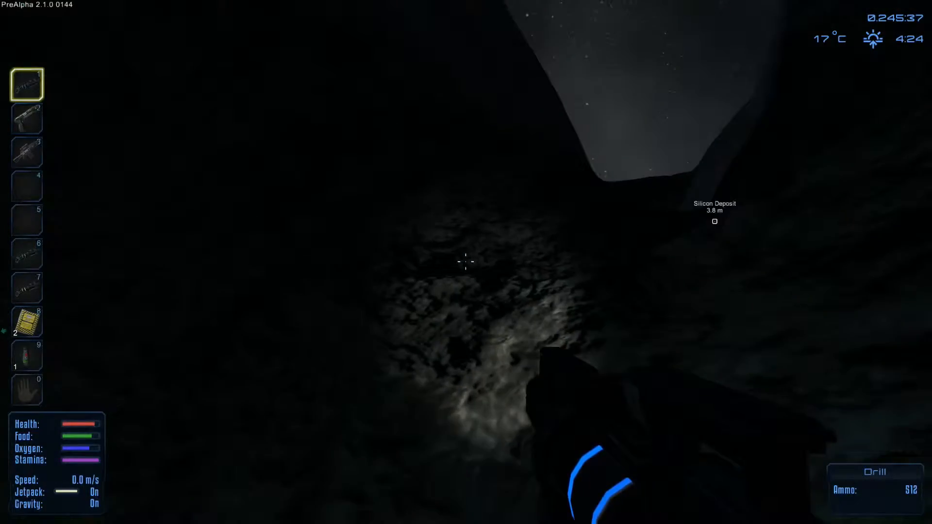
pyautogui.click(464, 264)
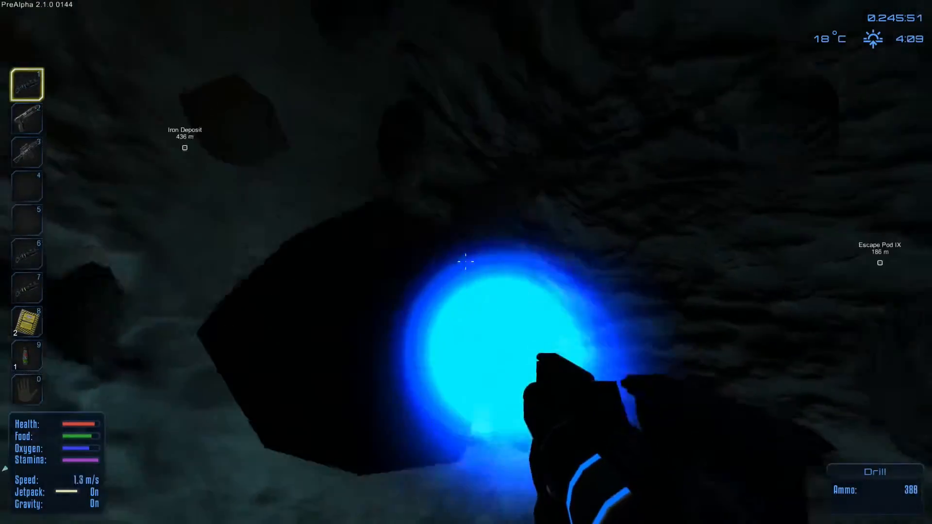
pyautogui.click(465, 262)
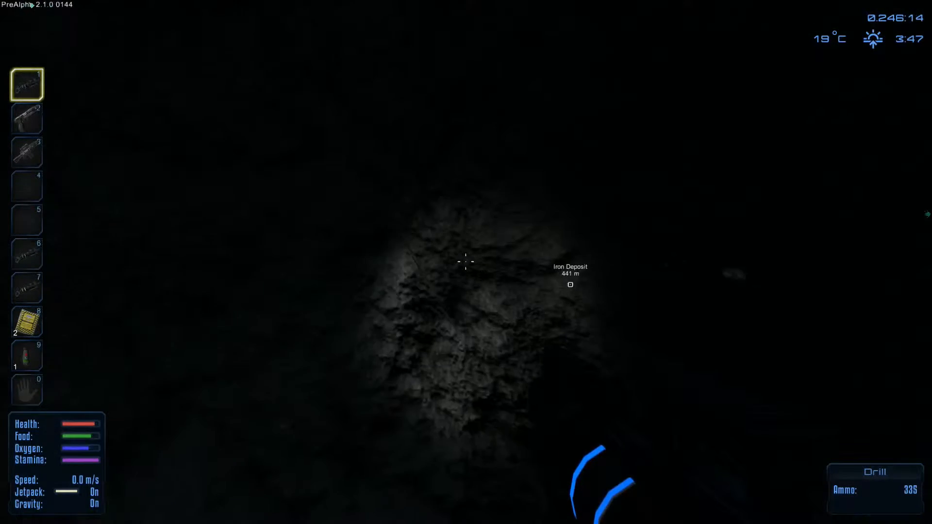
pyautogui.click(466, 263)
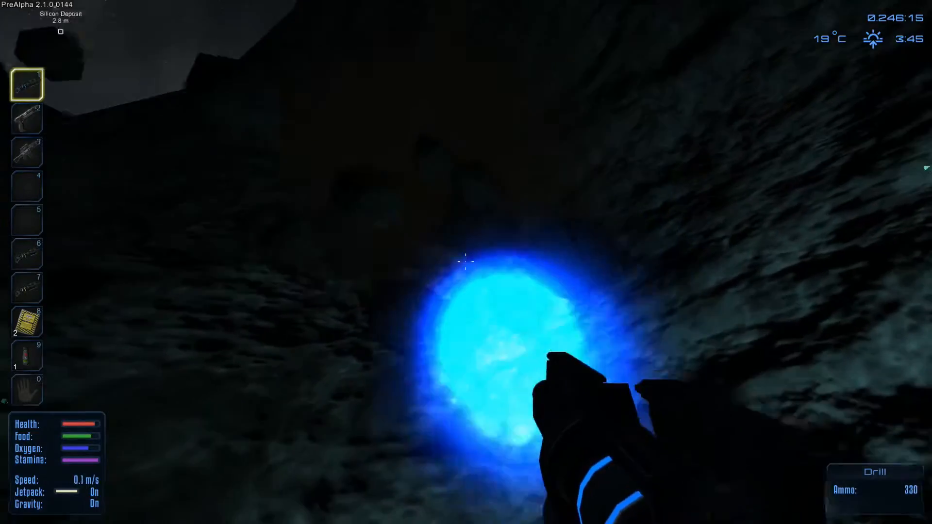
# - Mine the remaining silicon deposit rock and loose lumps, reaching 231 Silicon Ore
pyautogui.click(464, 263)
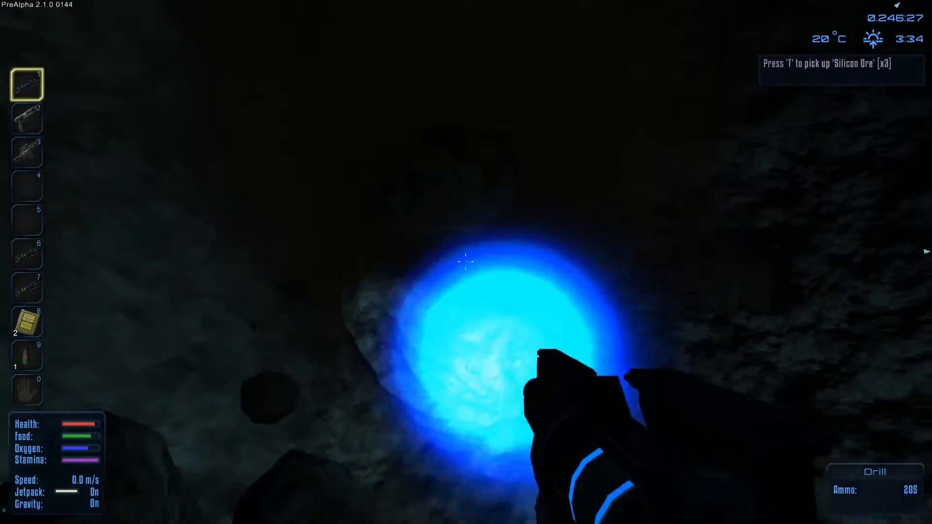
pyautogui.click(464, 261)
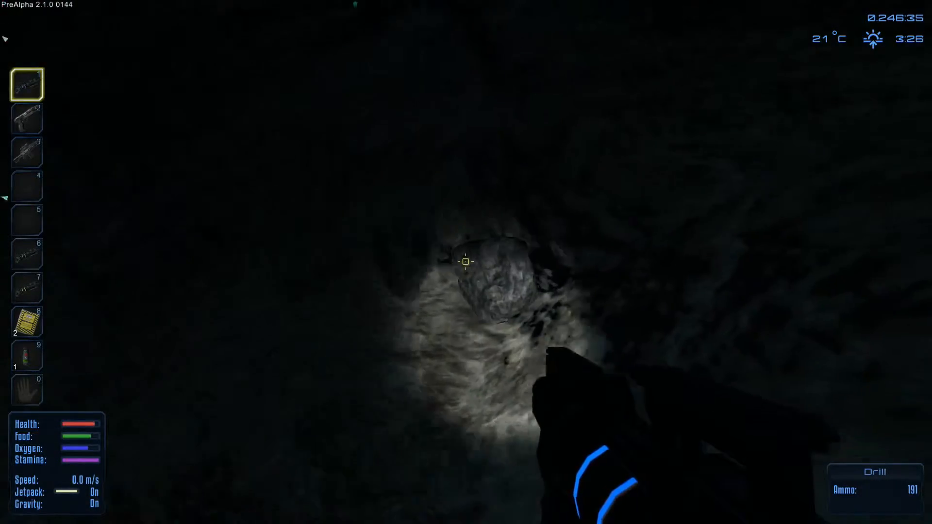
pyautogui.click(467, 262)
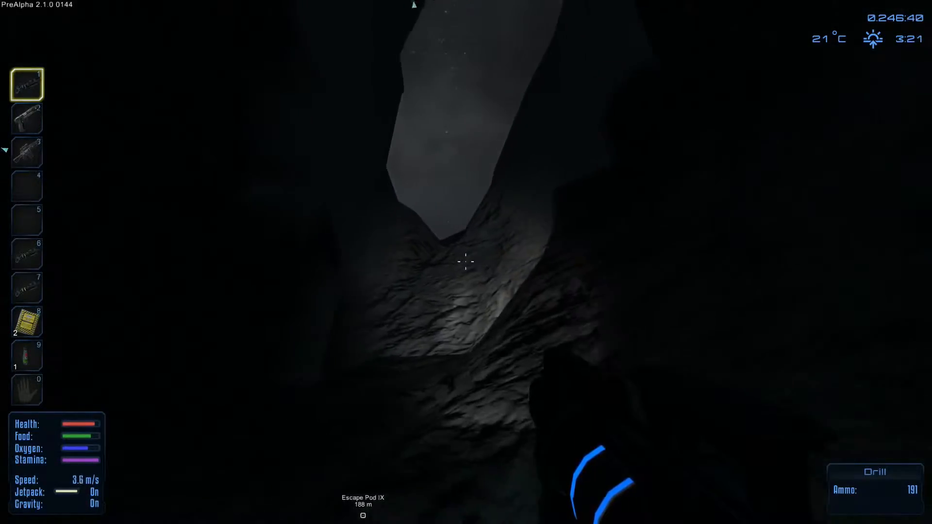
pyautogui.click(465, 263)
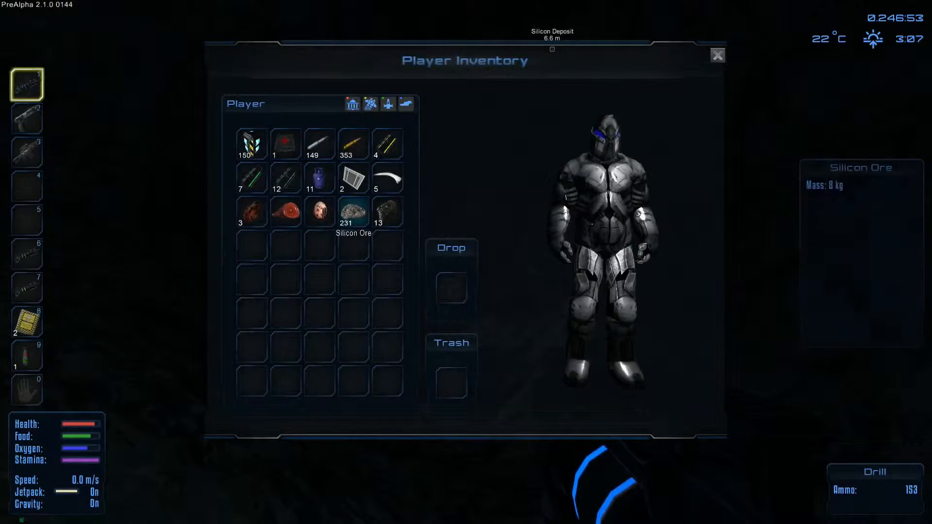
# - Inspect the Silicon Ore stack showing 231 in the inventory
pyautogui.click(718, 55)
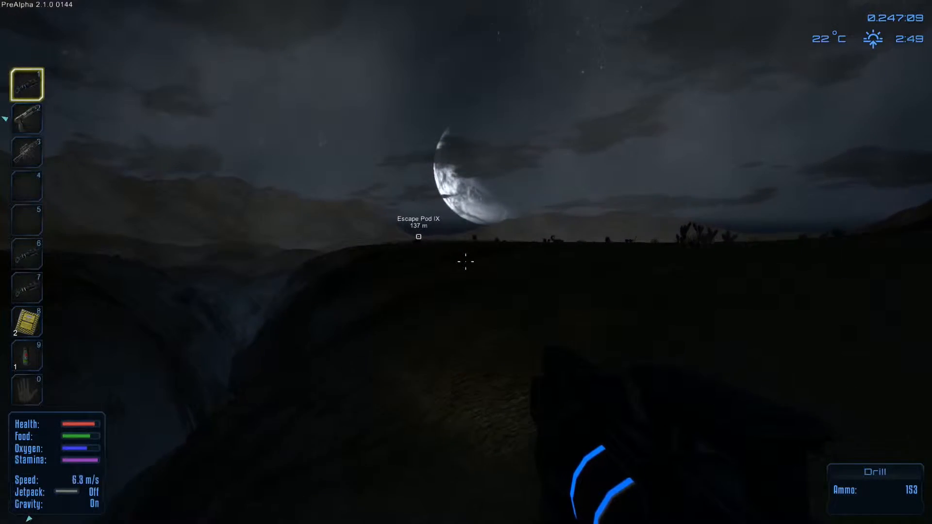
# - Walk to Escape Pod IX and climb inside
pyautogui.press('w')
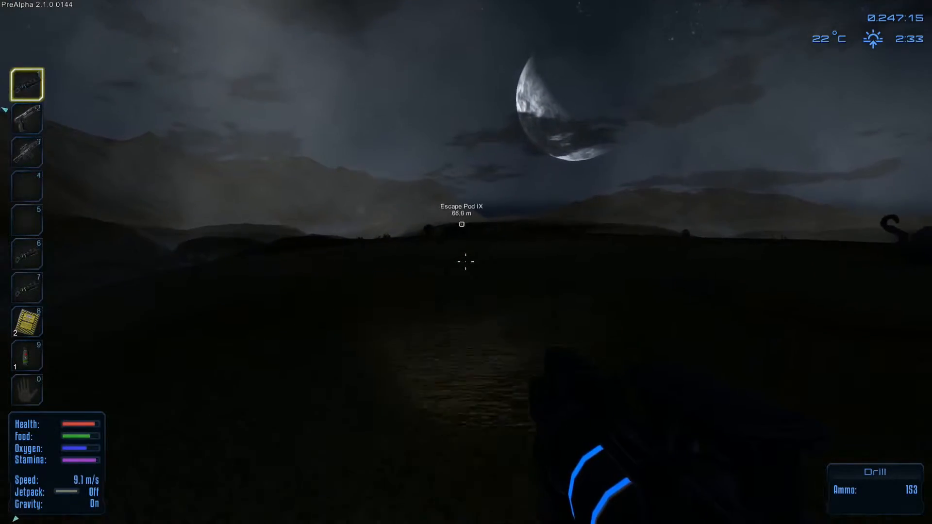
pyautogui.press('w')
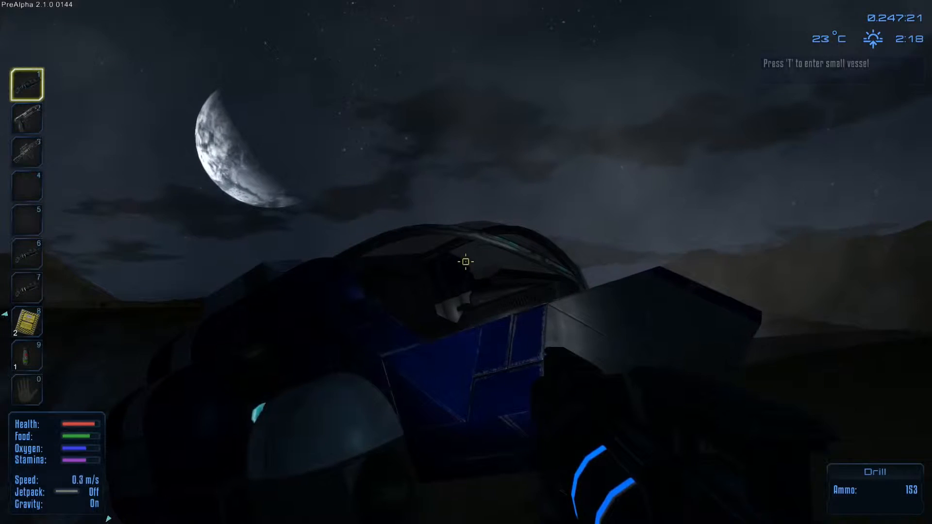
pyautogui.press('t')
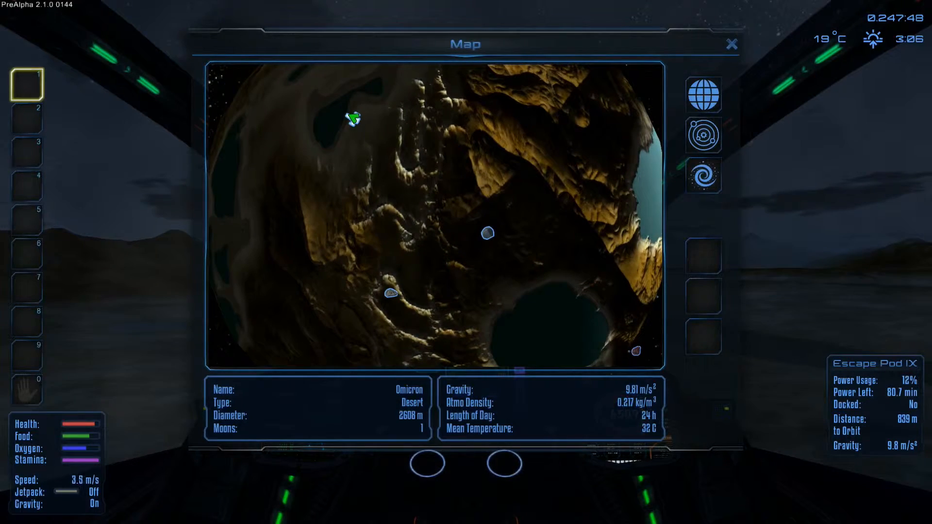
pyautogui.click(731, 43)
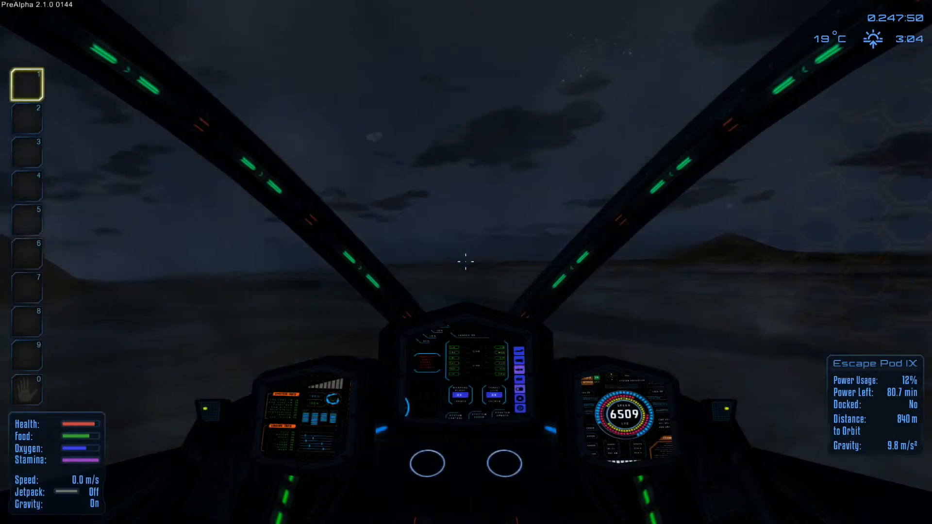